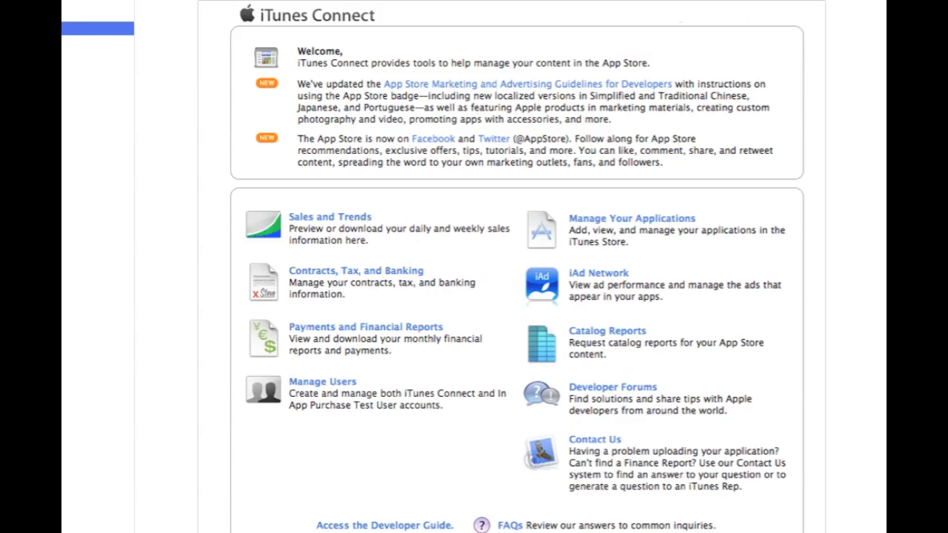
pyautogui.moveTo(314, 42)
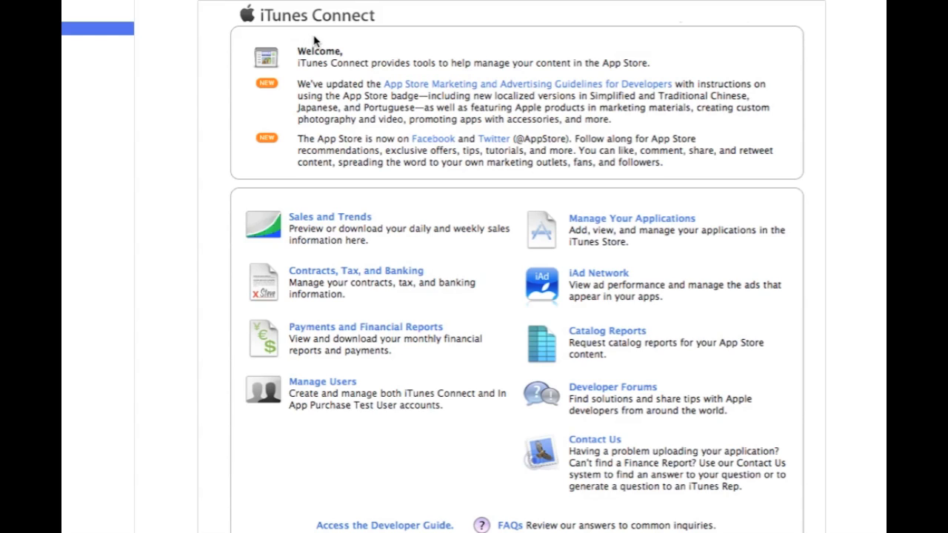
pyautogui.moveTo(308, 257)
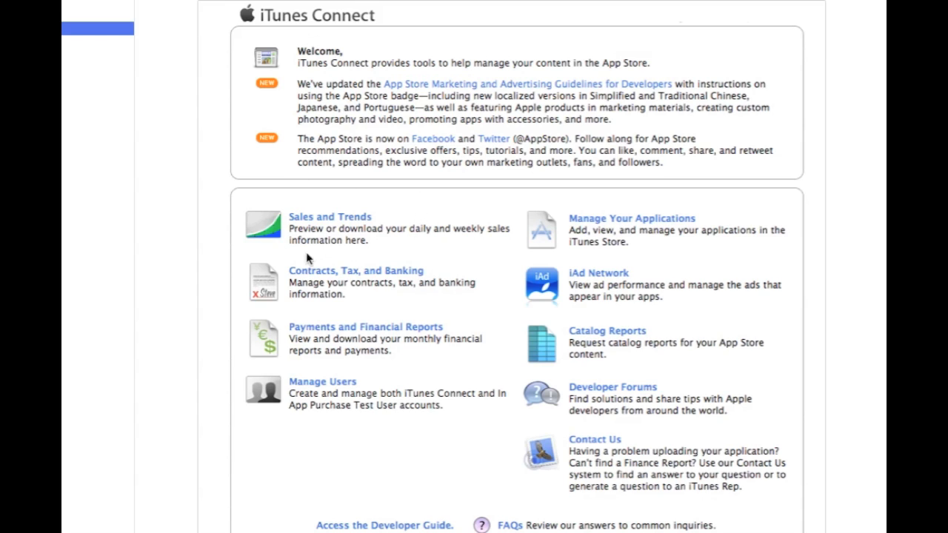
pyautogui.moveTo(191, 66)
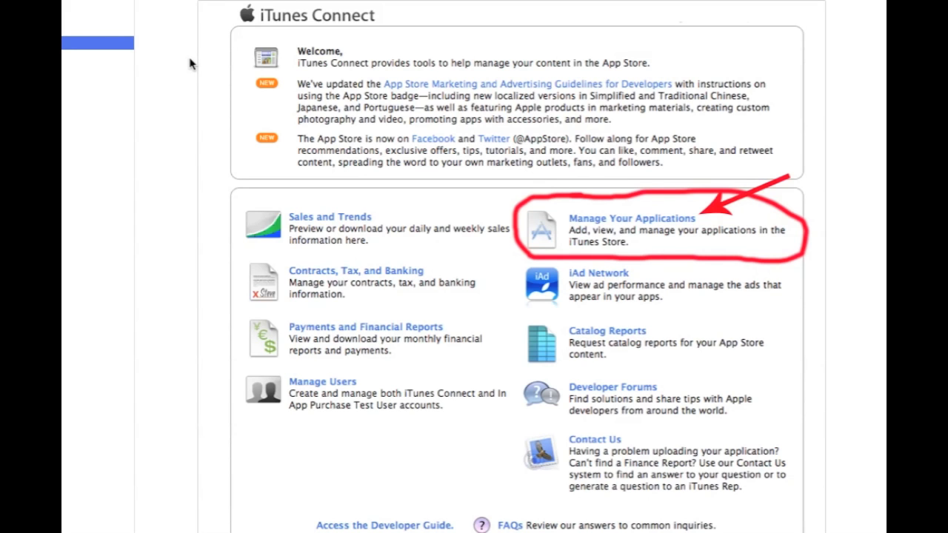
# Go to Manage Your Applications from the iTunes Connect home page
pyautogui.click(631, 218)
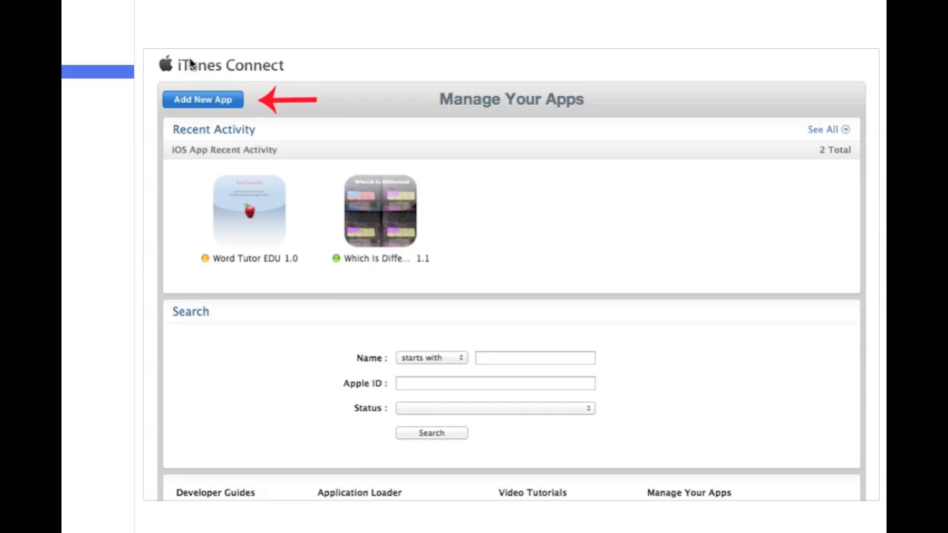
pyautogui.moveTo(160, 156)
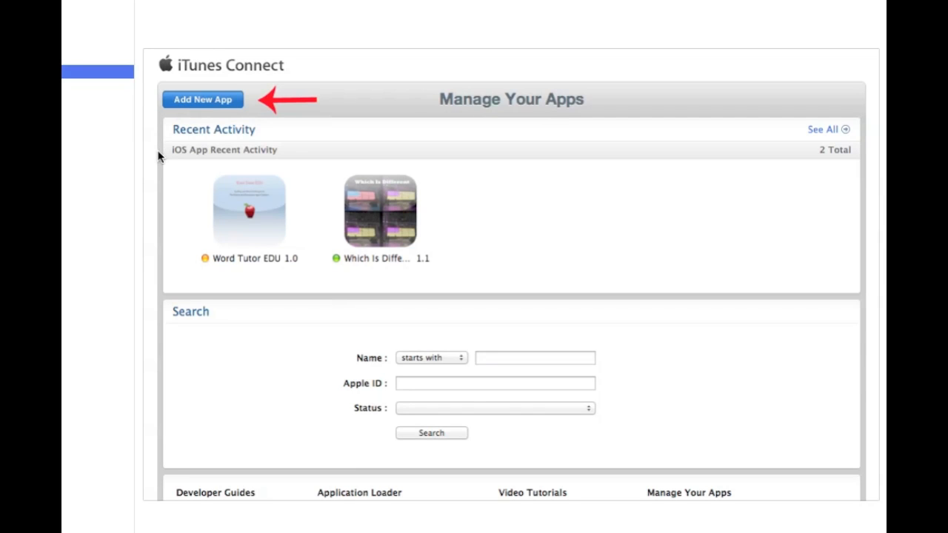
# Start the Add New App flow to reach the empty App Information form
pyautogui.click(201, 100)
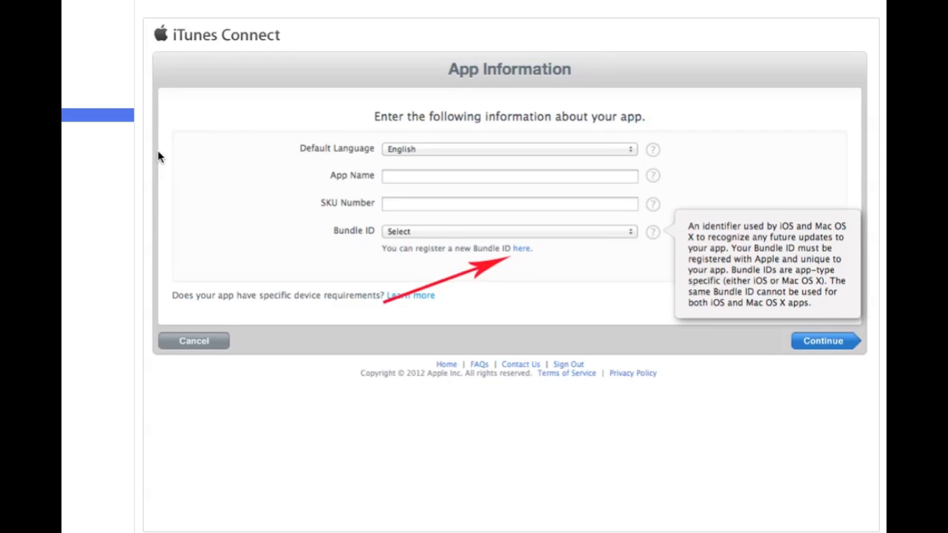
pyautogui.moveTo(379, 303)
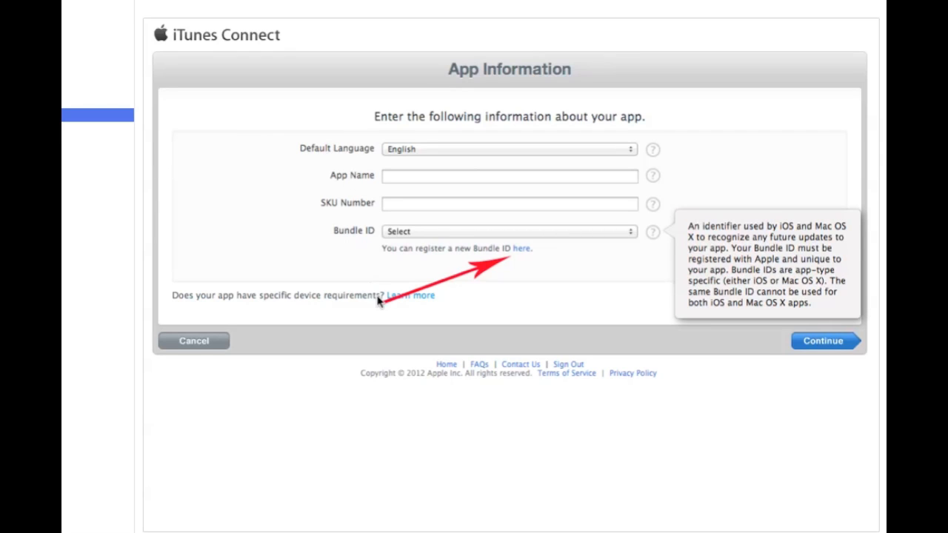
pyautogui.moveTo(522, 261)
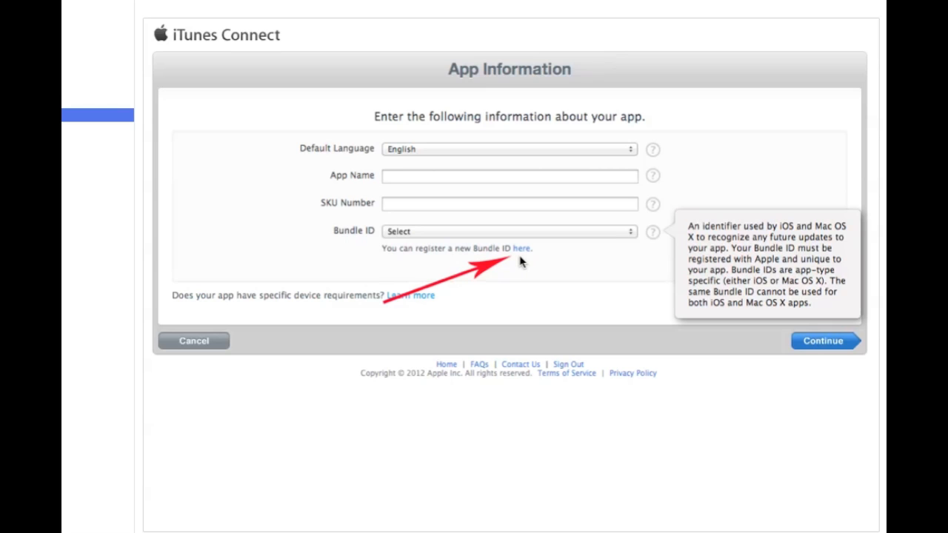
# Follow the new Bundle ID link and start a New App ID in the Provisioning Portal
pyautogui.click(521, 249)
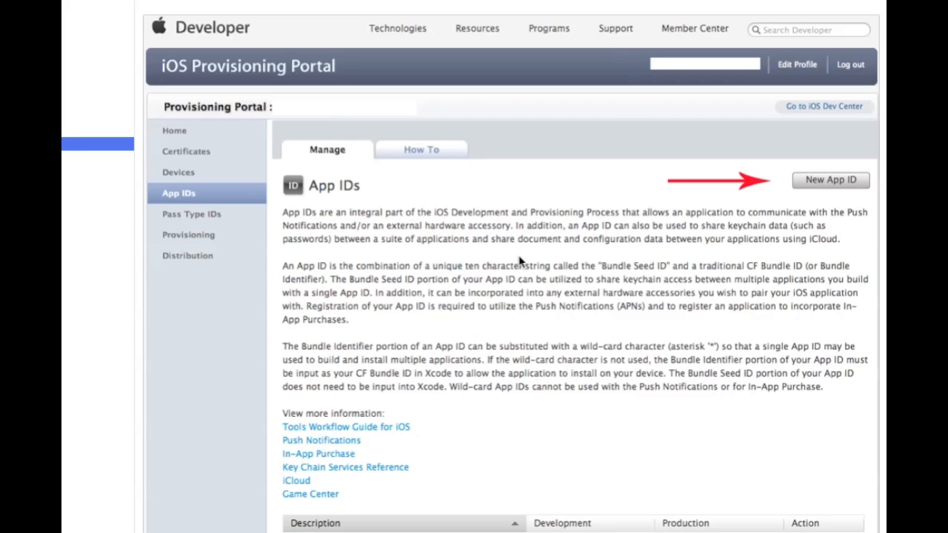
pyautogui.moveTo(776, 288)
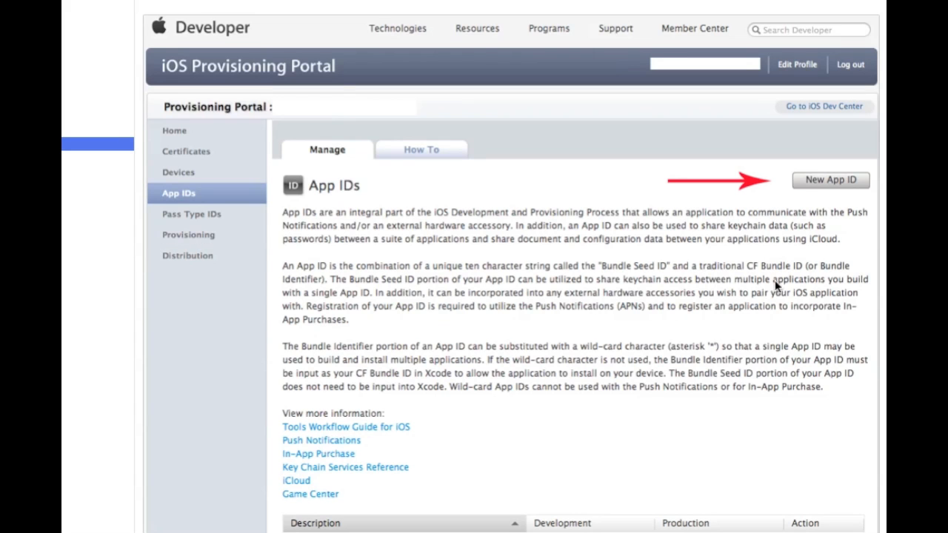
pyautogui.moveTo(828, 207)
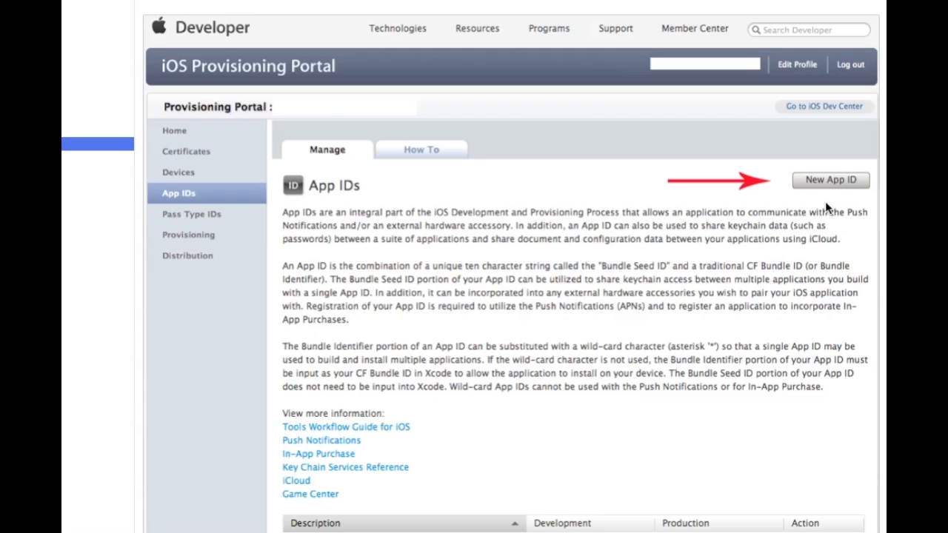
pyautogui.click(829, 181)
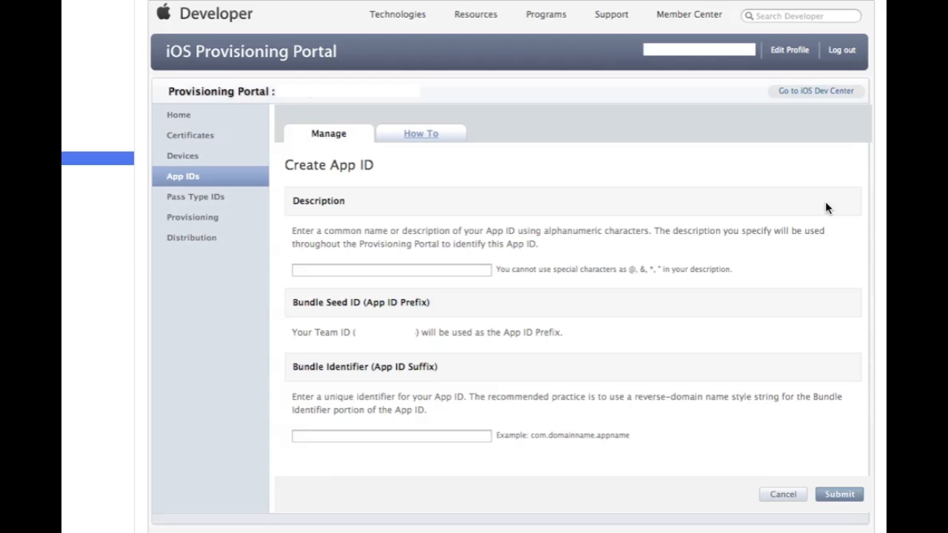
pyautogui.moveTo(302, 379)
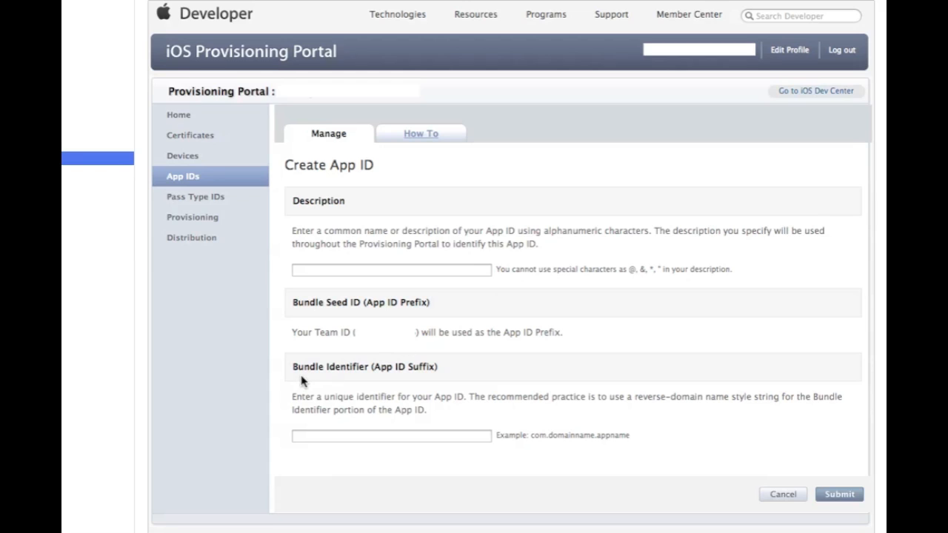
pyautogui.moveTo(373, 406)
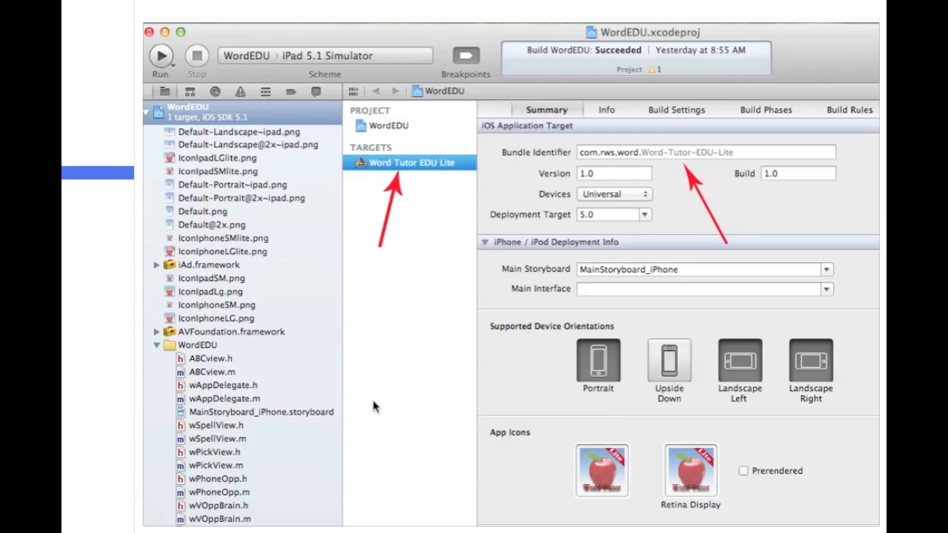
pyautogui.moveTo(185, 126)
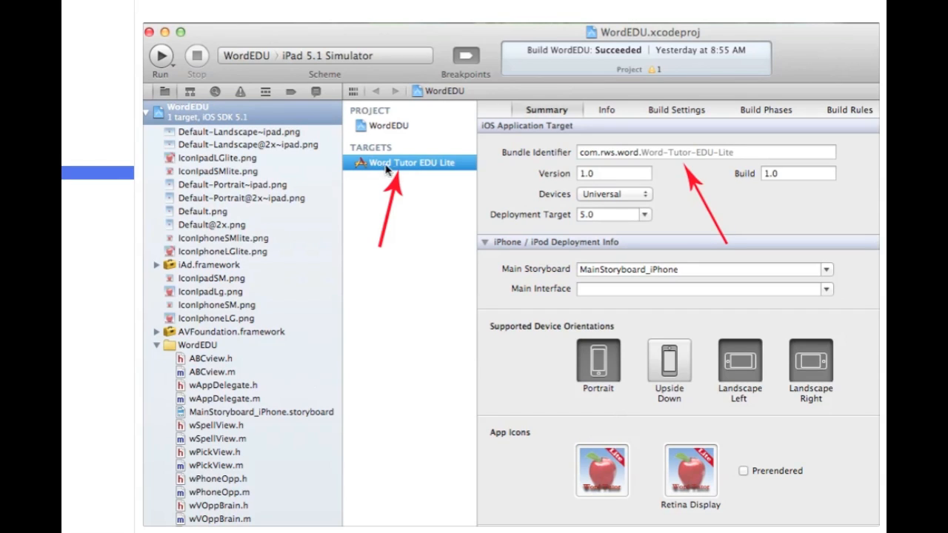
pyautogui.moveTo(519, 161)
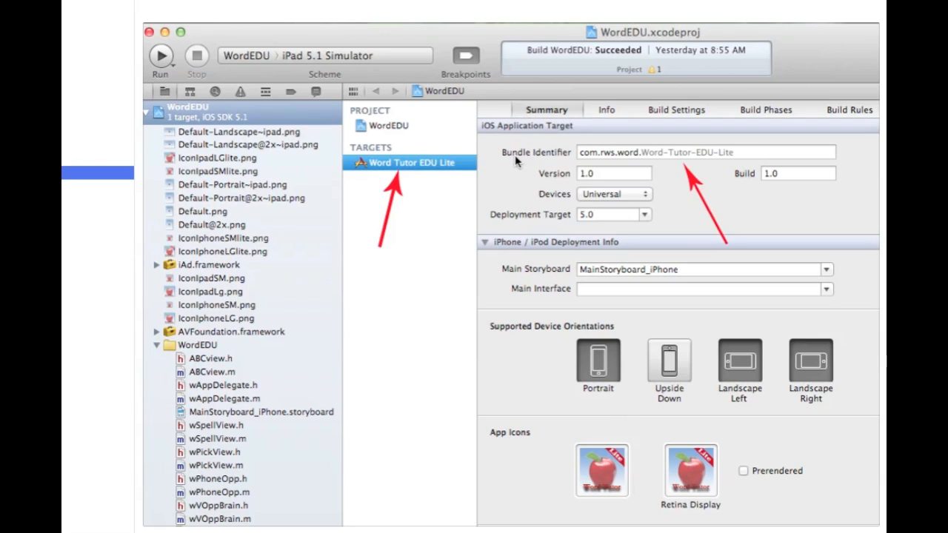
pyautogui.moveTo(561, 163)
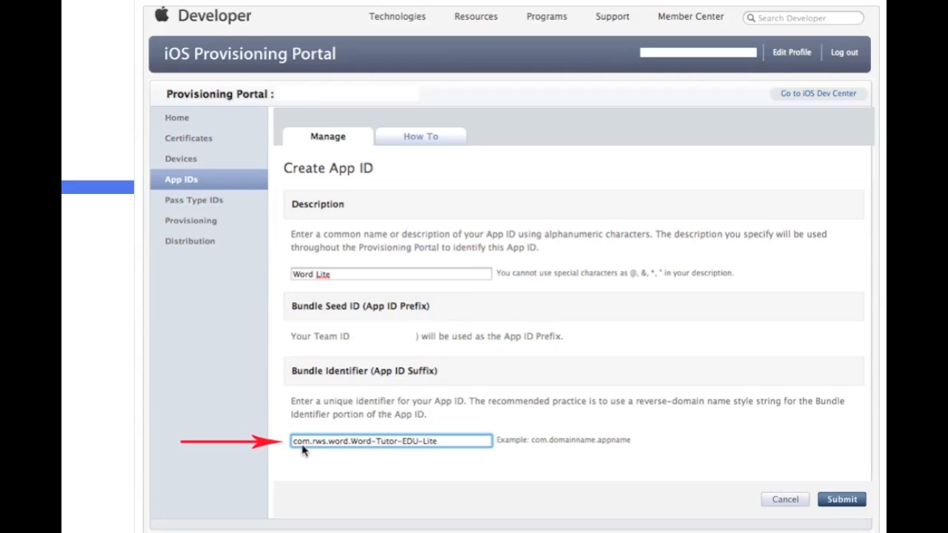
pyautogui.moveTo(415, 458)
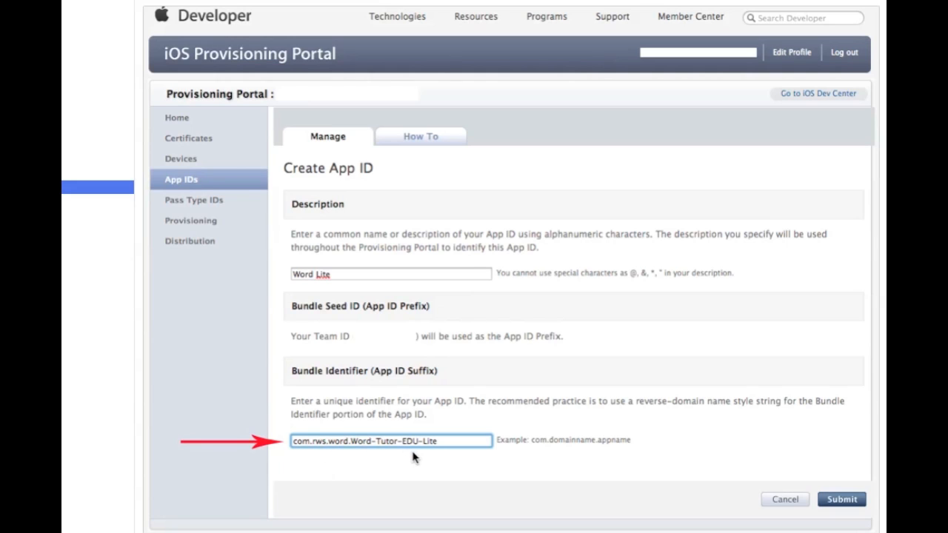
pyautogui.moveTo(338, 288)
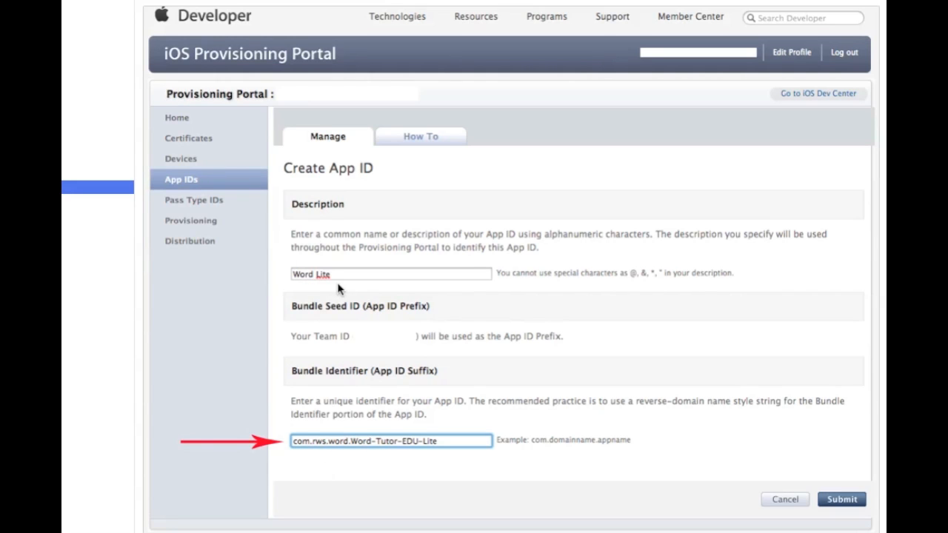
pyautogui.moveTo(151, 427)
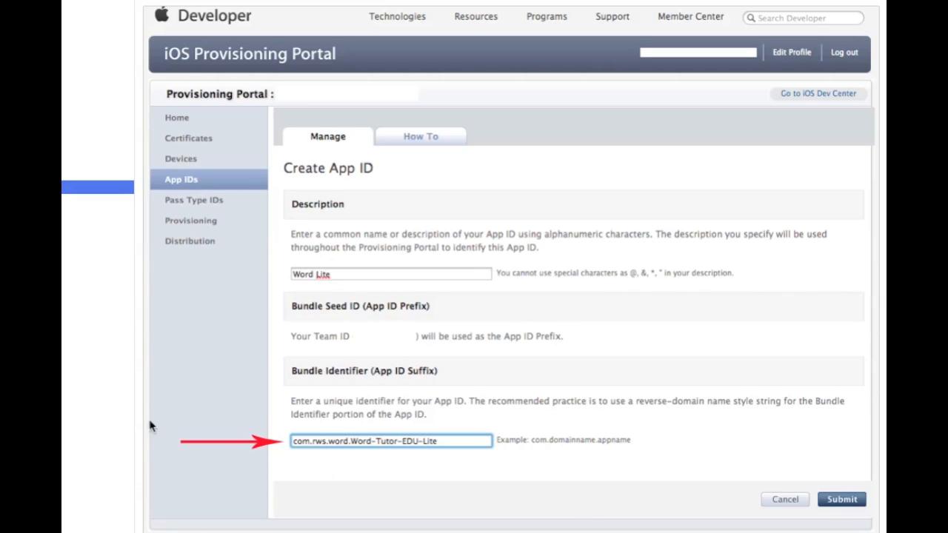
# Submit the Word Lite App ID and move to the Provisioning profiles list
pyautogui.click(189, 220)
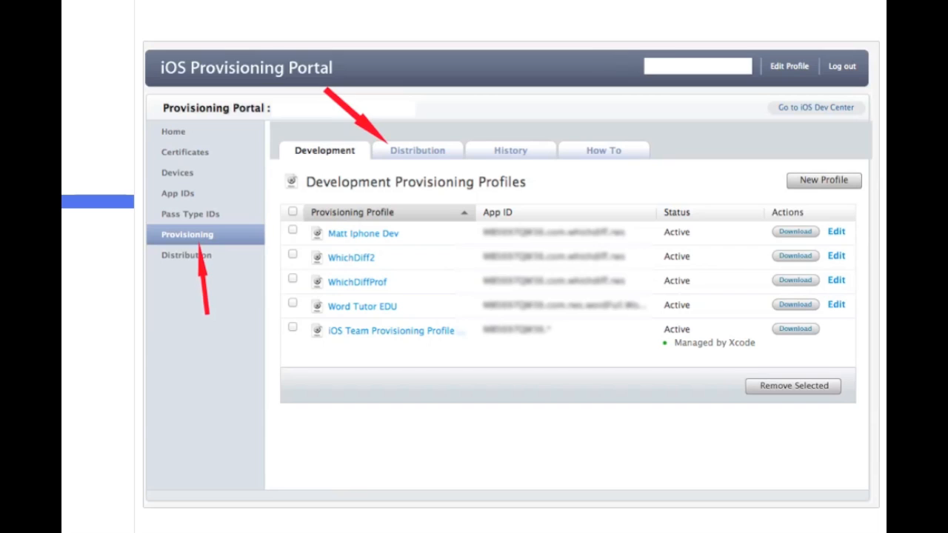
pyautogui.moveTo(207, 235)
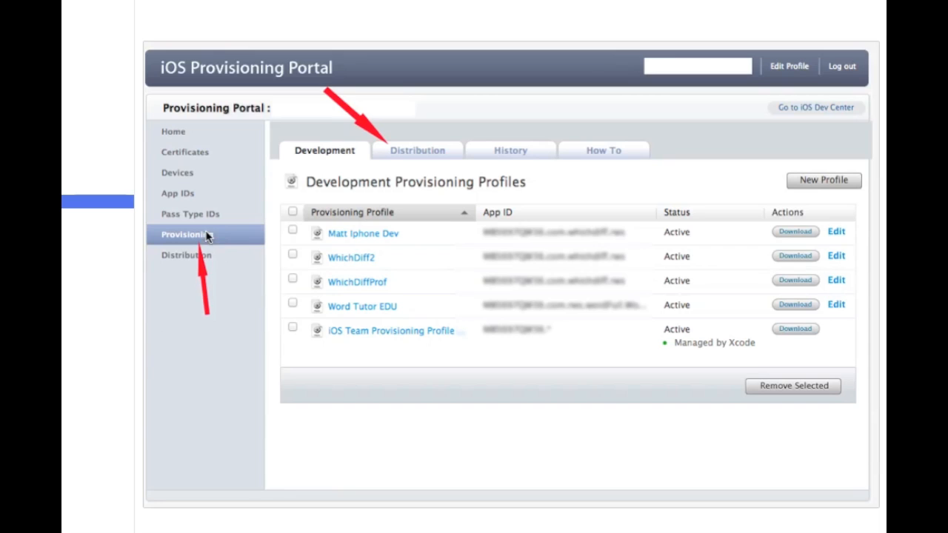
pyautogui.moveTo(187, 240)
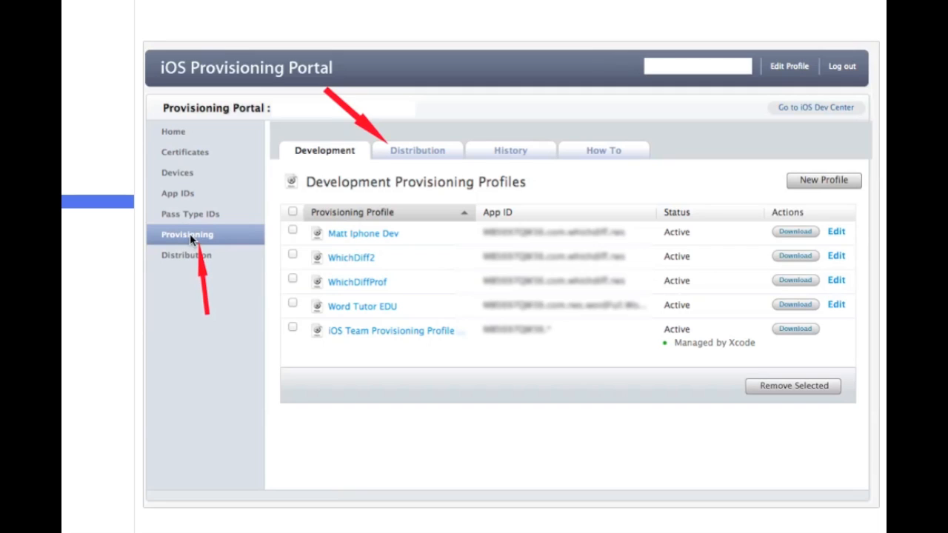
pyautogui.moveTo(418, 162)
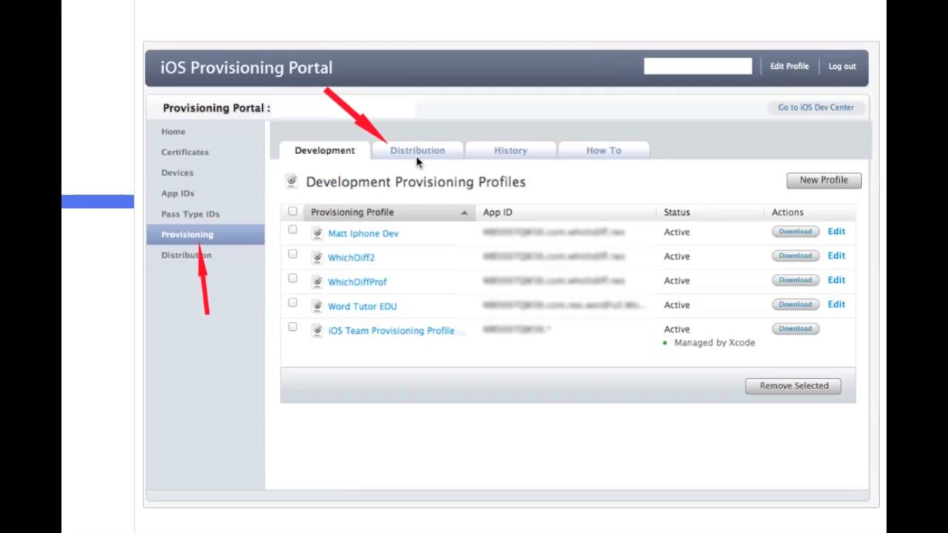
pyautogui.moveTo(428, 160)
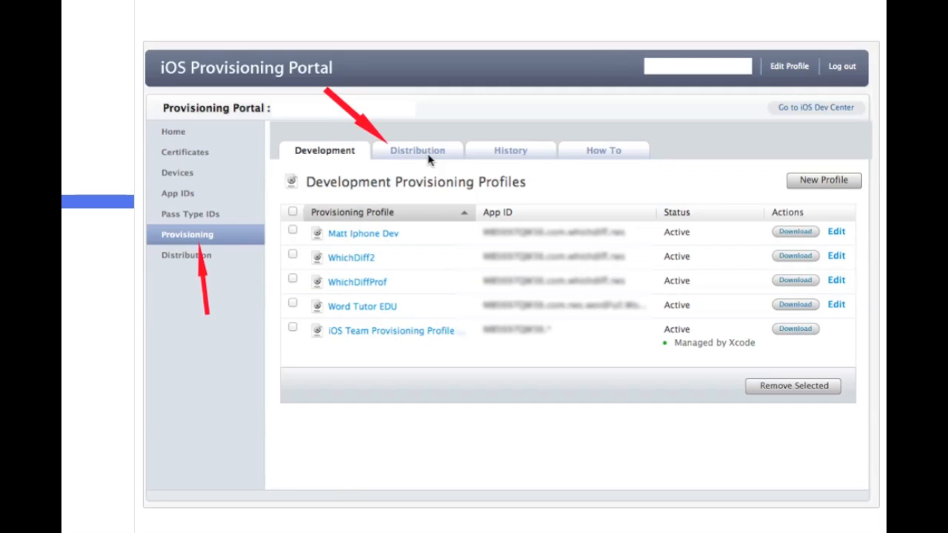
pyautogui.moveTo(373, 288)
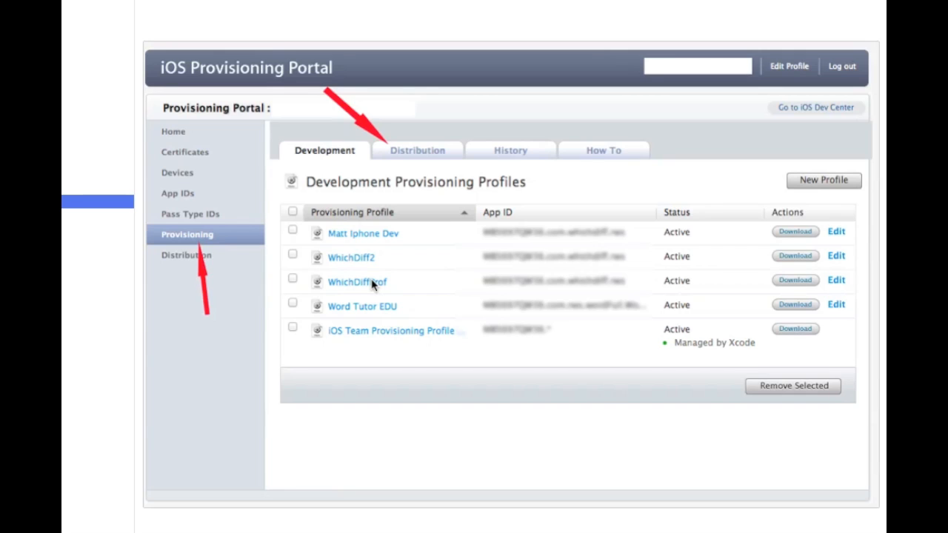
pyautogui.moveTo(432, 152)
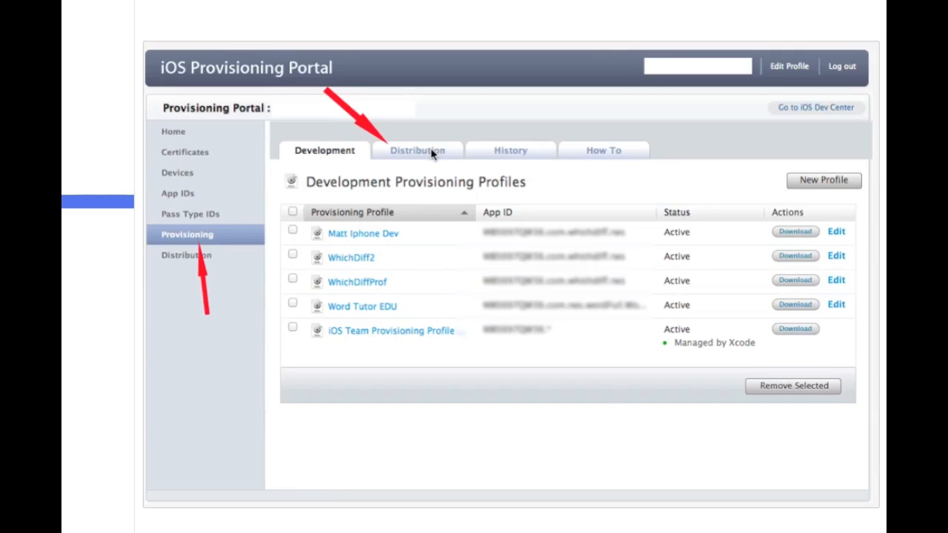
# Switch the provisioning profiles list to Distribution
pyautogui.click(418, 151)
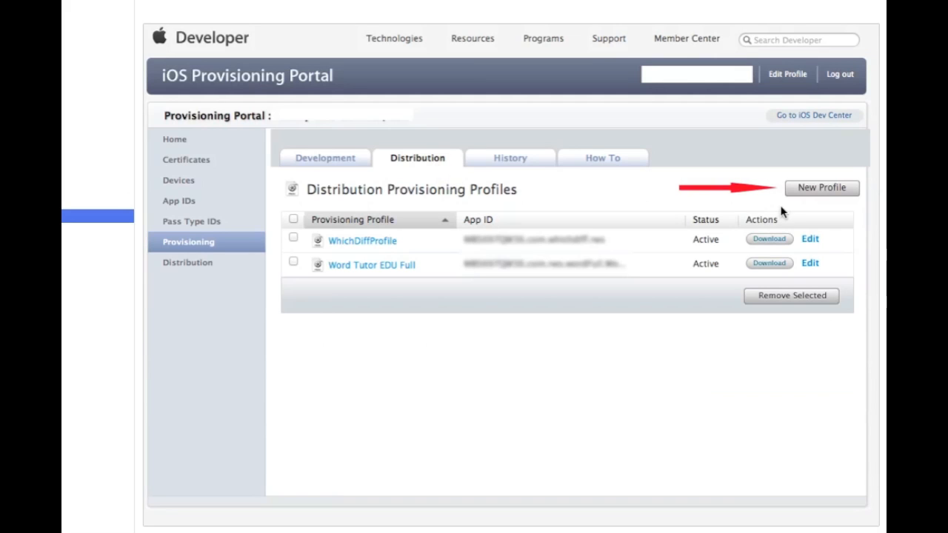
pyautogui.moveTo(815, 195)
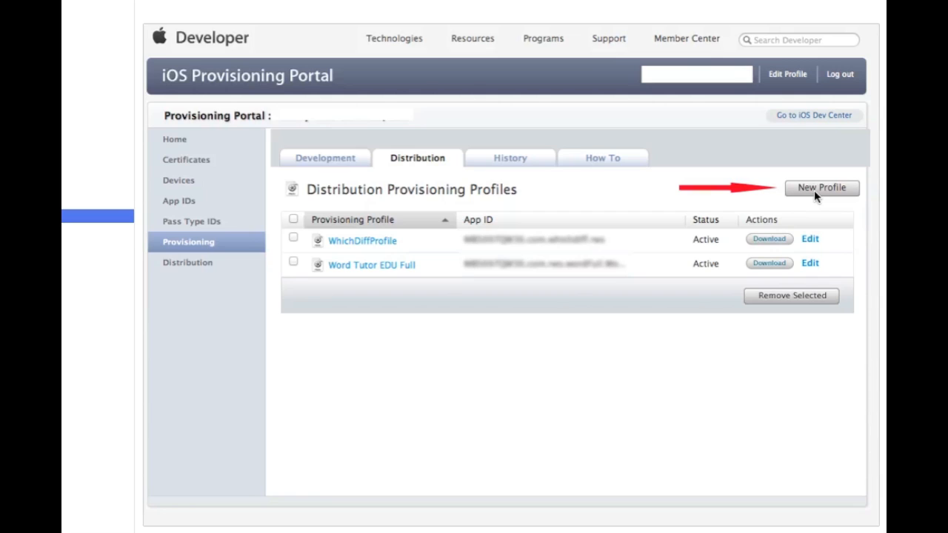
# Create a new App Store distribution profile and pick the Word Tutor EDU Lite App ID
pyautogui.click(821, 186)
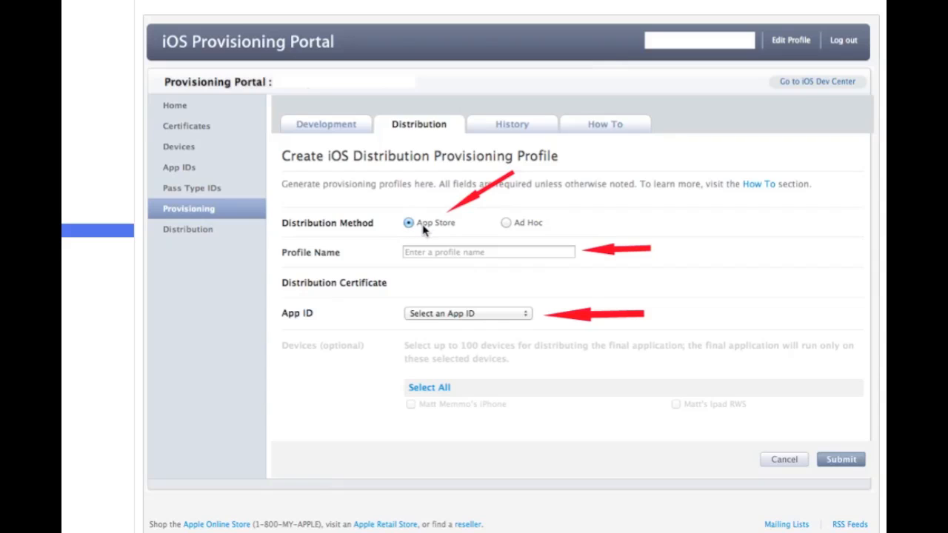
pyautogui.moveTo(458, 268)
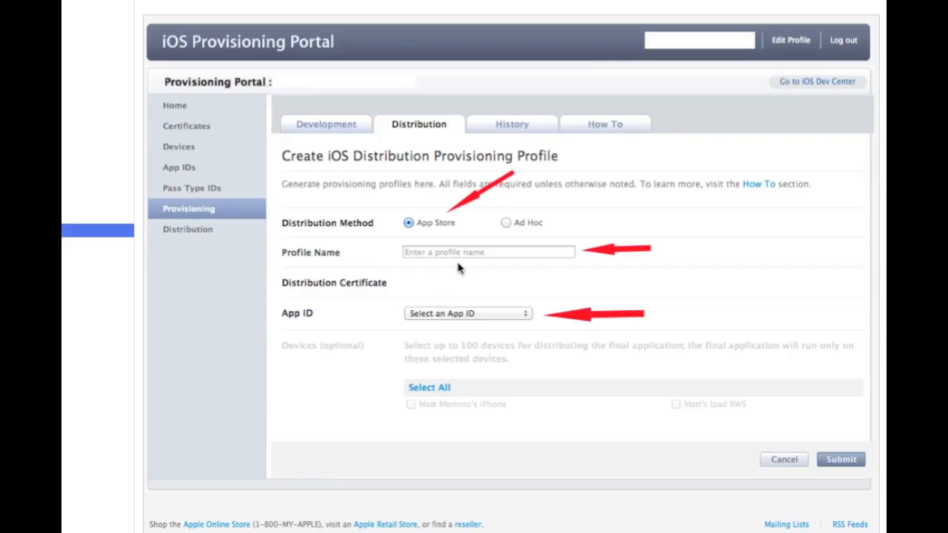
pyautogui.moveTo(454, 326)
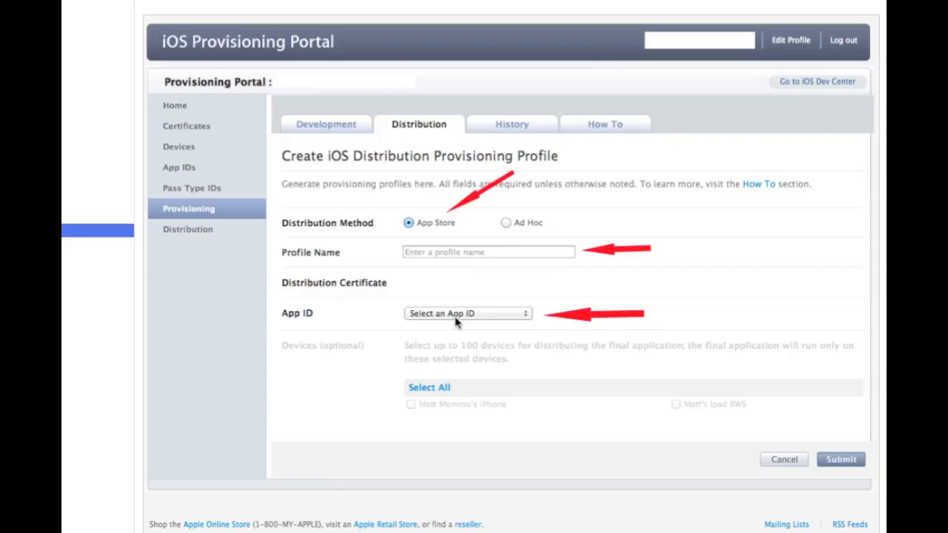
pyautogui.click(468, 314)
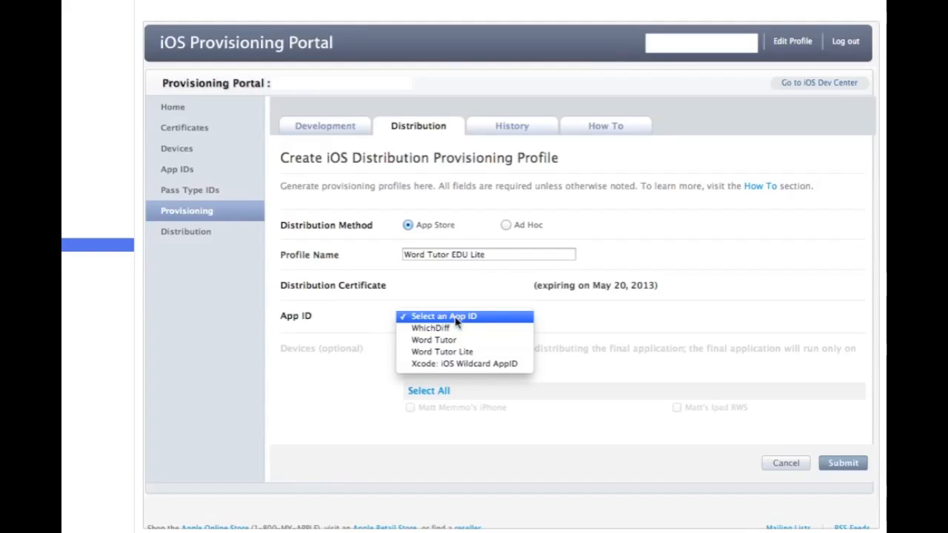
pyautogui.moveTo(477, 364)
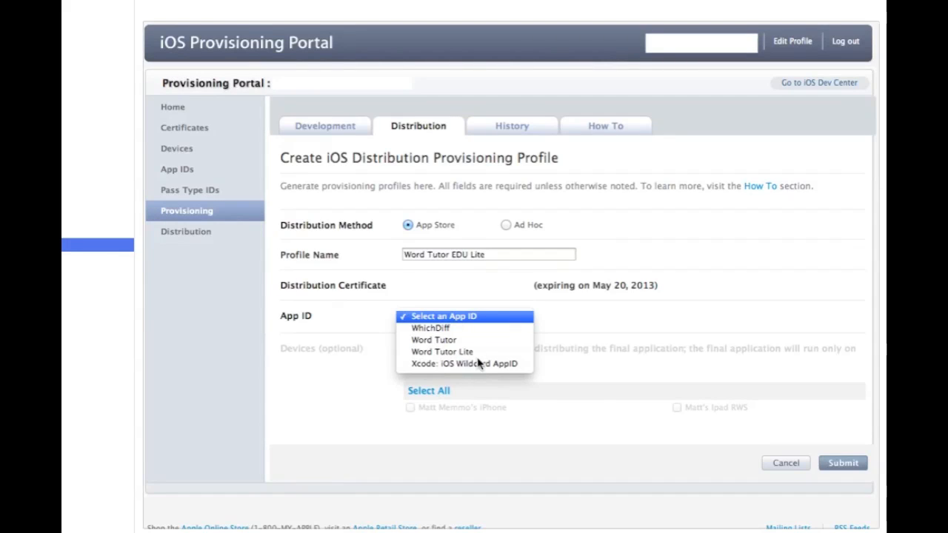
pyautogui.moveTo(496, 372)
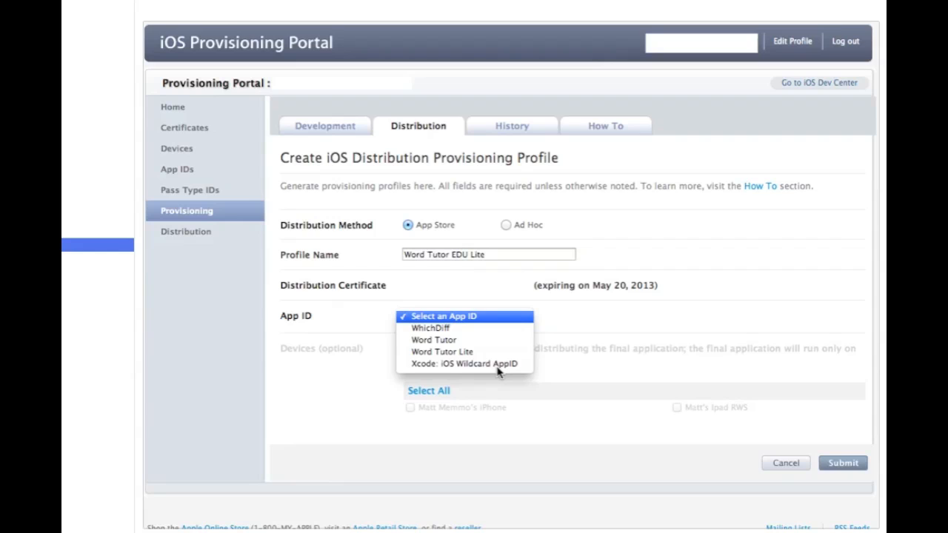
pyautogui.click(841, 462)
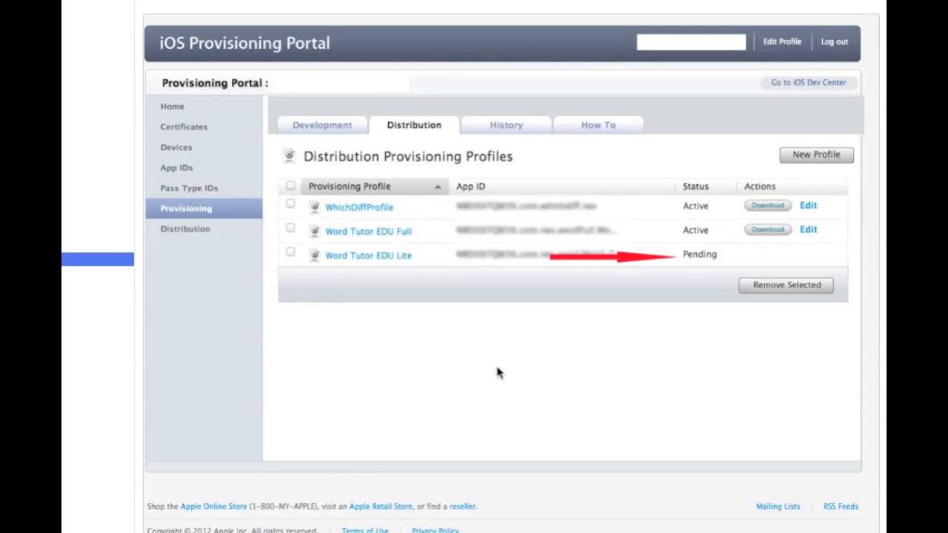
pyautogui.moveTo(687, 282)
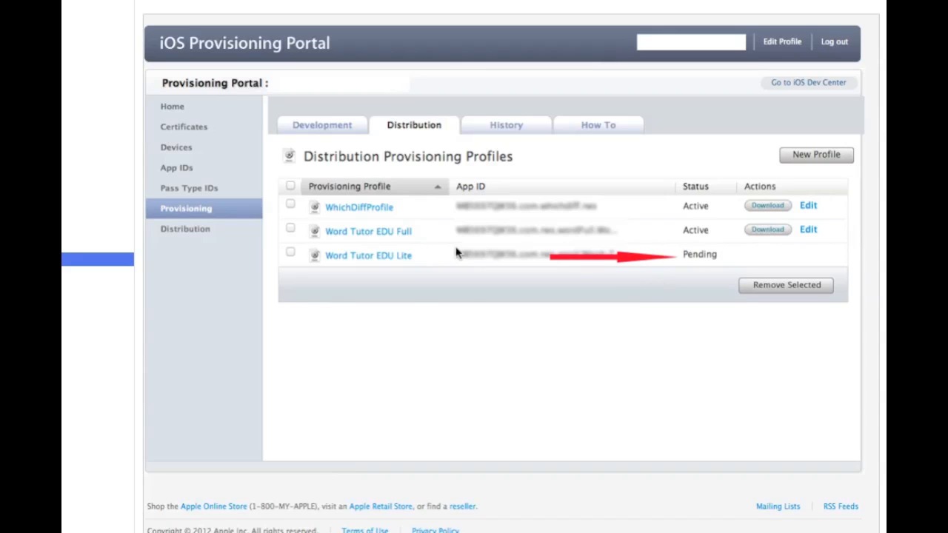
pyautogui.moveTo(413, 304)
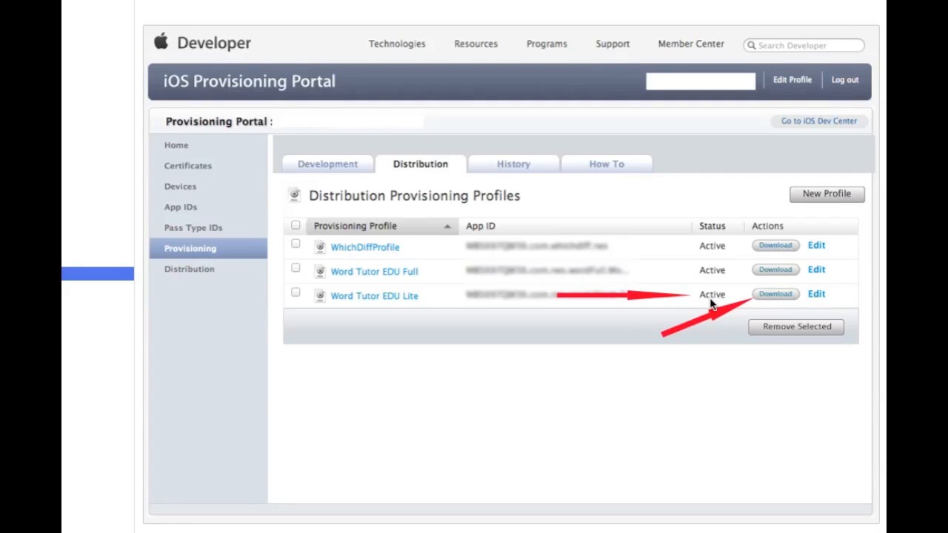
pyautogui.moveTo(800, 317)
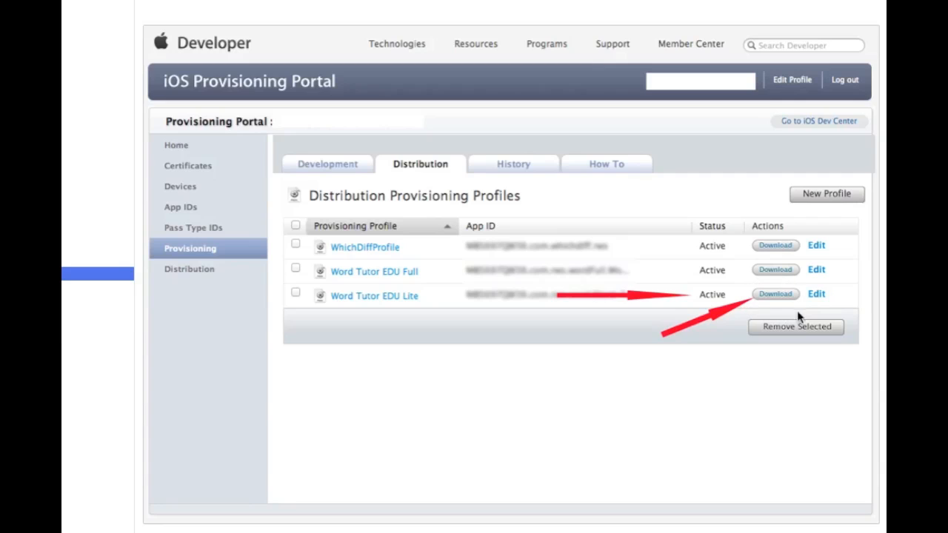
pyautogui.moveTo(747, 310)
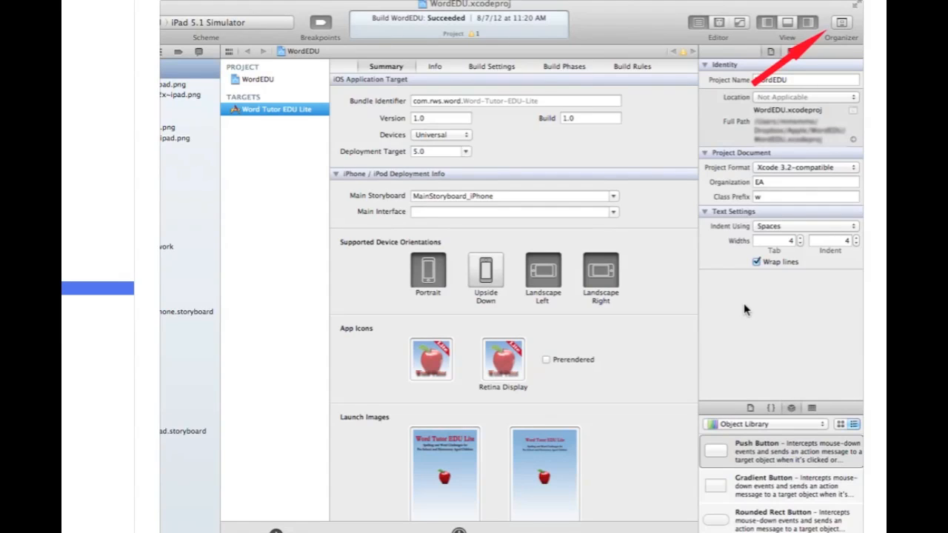
pyautogui.moveTo(841, 39)
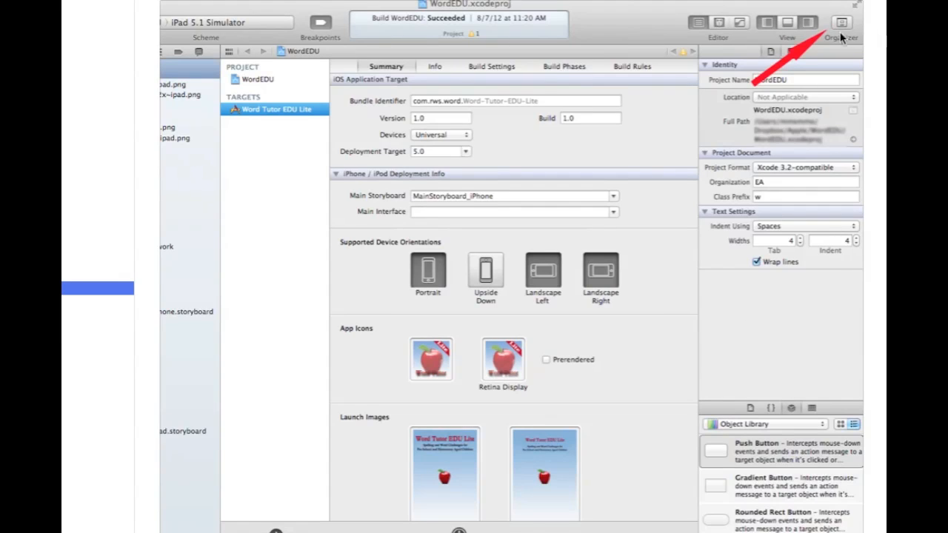
pyautogui.moveTo(833, 39)
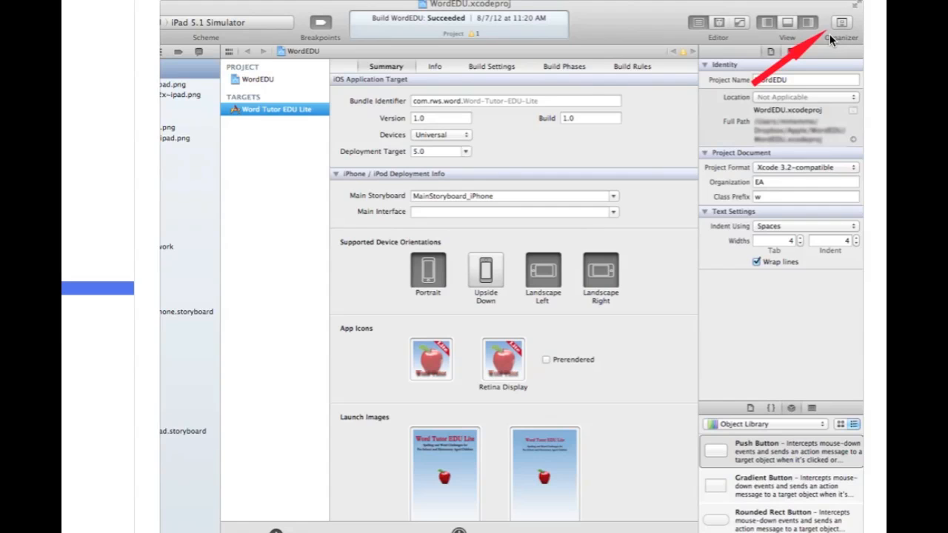
# Bring up Xcode's Organizer with its provisioning profiles library
pyautogui.click(842, 22)
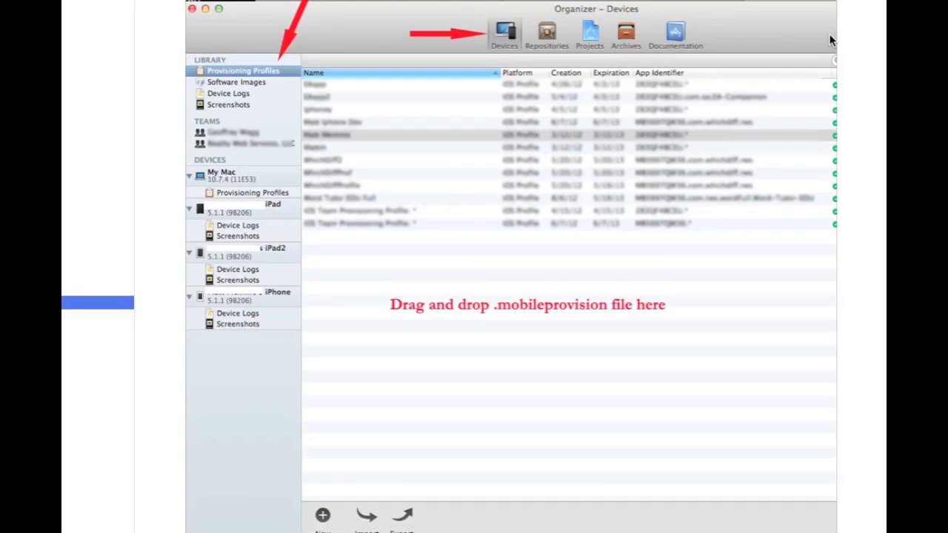
pyautogui.moveTo(598, 4)
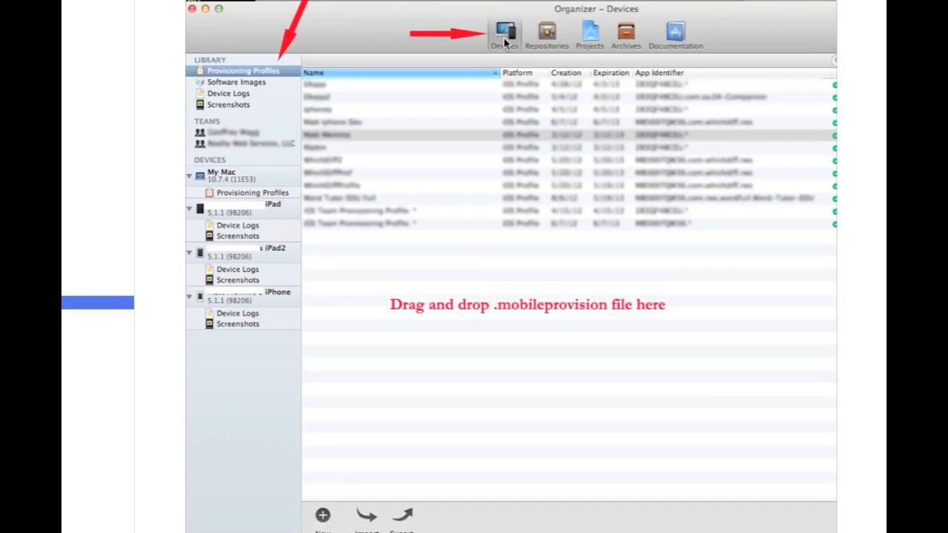
pyautogui.moveTo(276, 80)
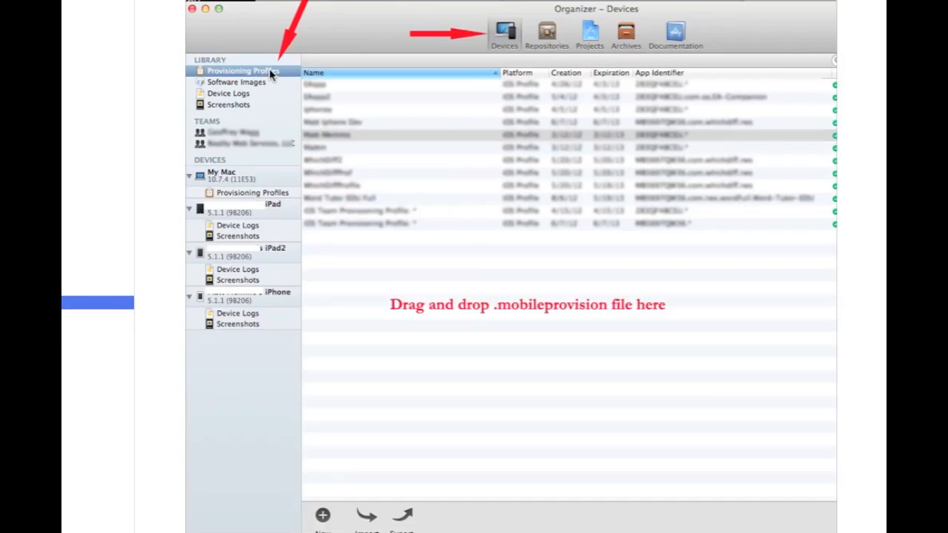
pyautogui.moveTo(246, 74)
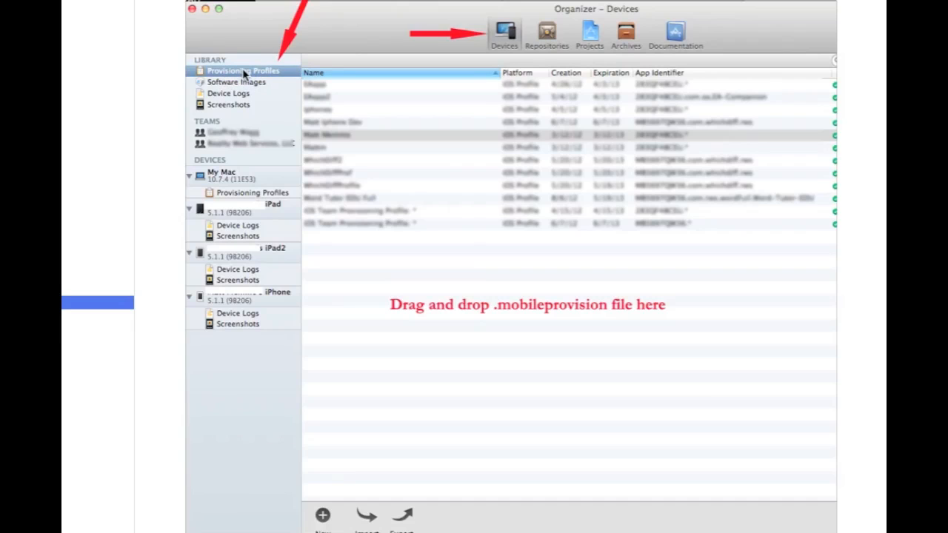
pyautogui.moveTo(352, 162)
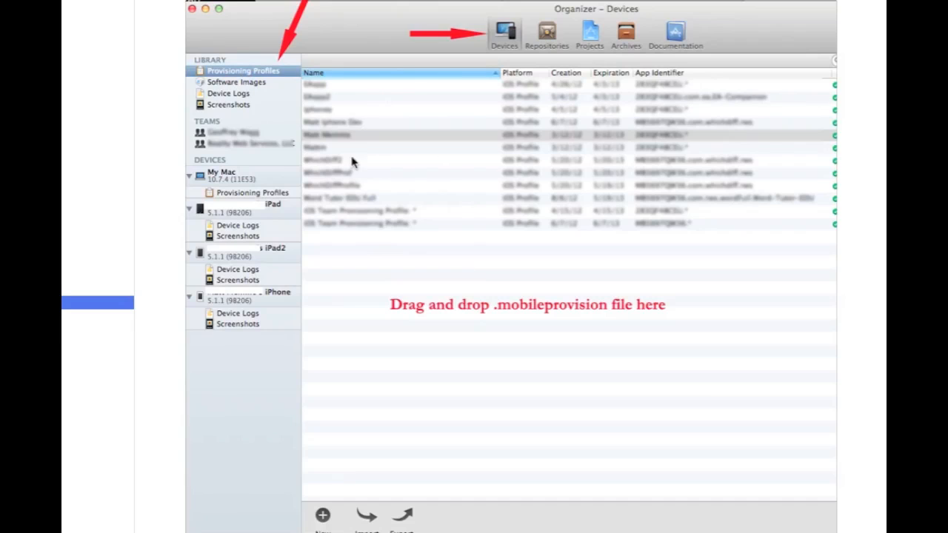
pyautogui.moveTo(391, 220)
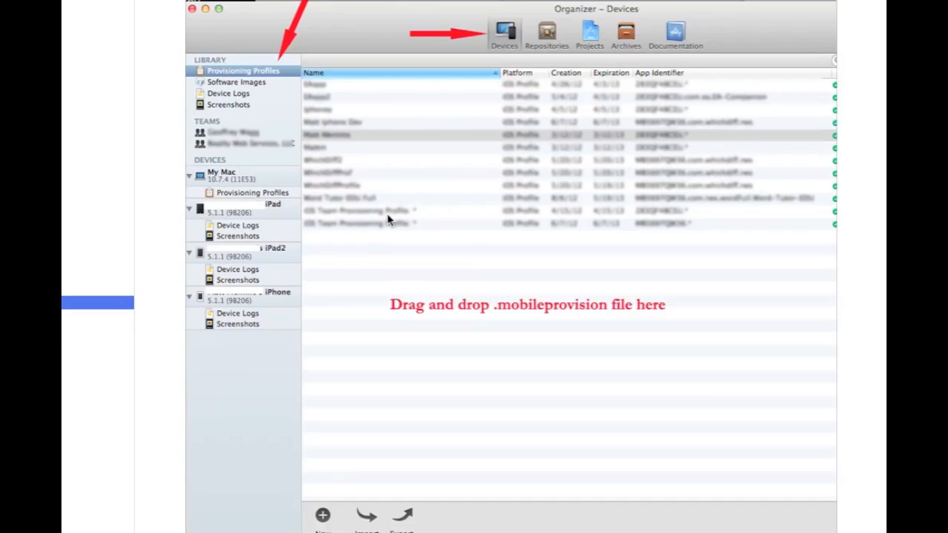
pyautogui.moveTo(509, 412)
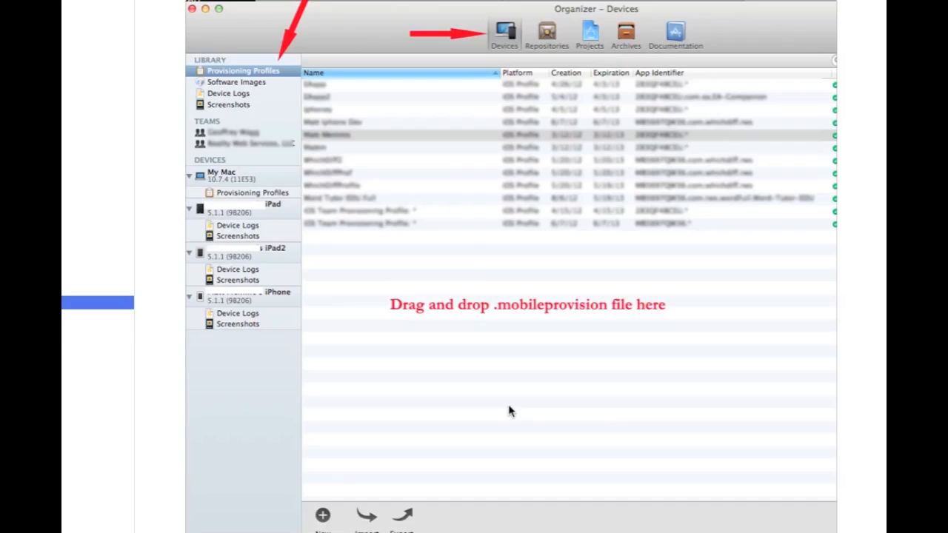
pyautogui.moveTo(424, 335)
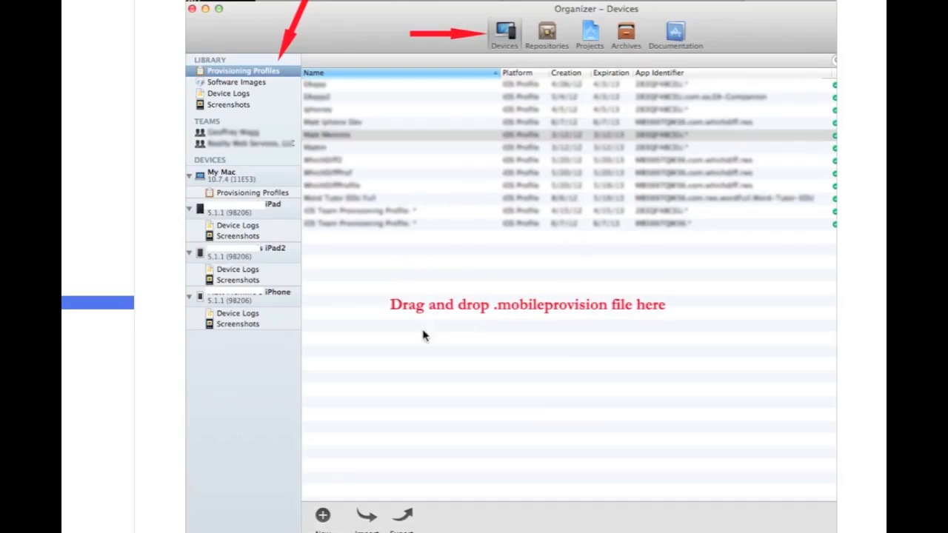
pyautogui.moveTo(424, 207)
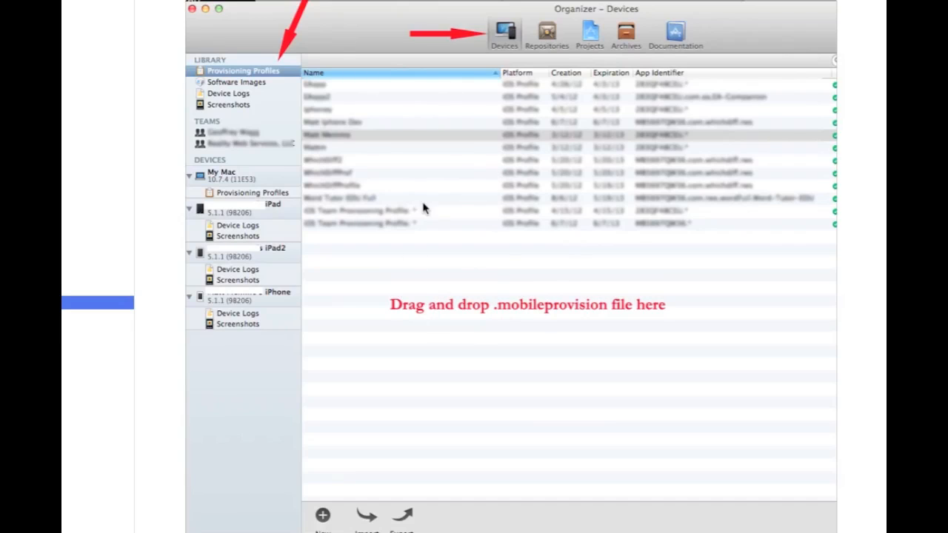
pyautogui.moveTo(399, 193)
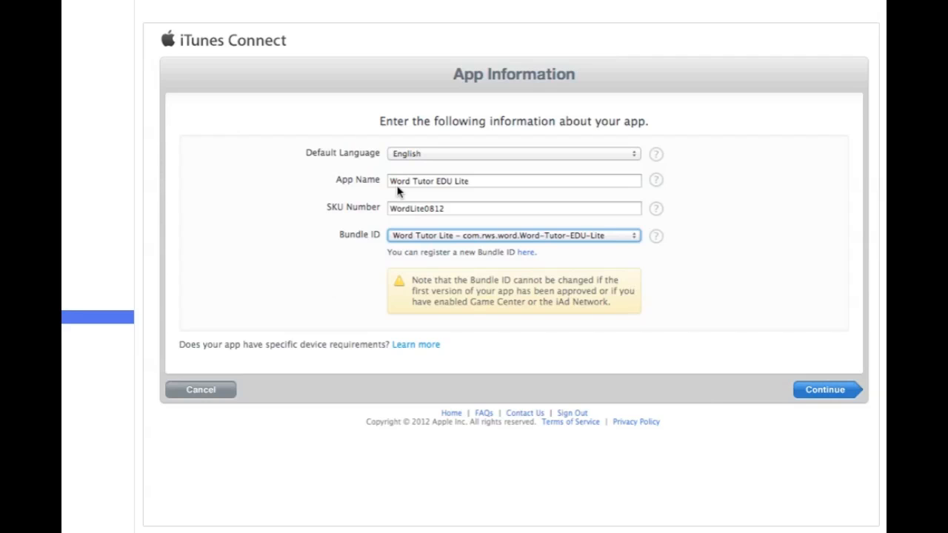
pyautogui.moveTo(433, 131)
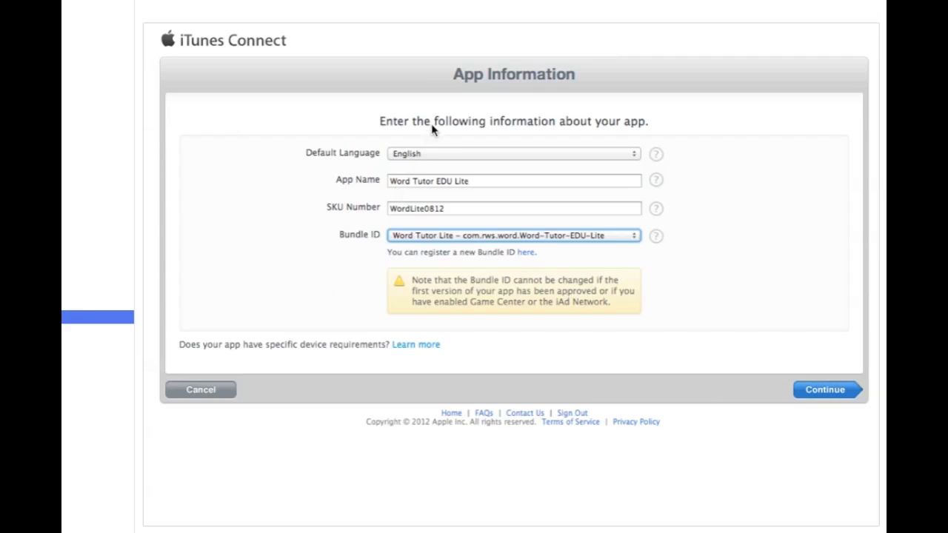
pyautogui.moveTo(400, 117)
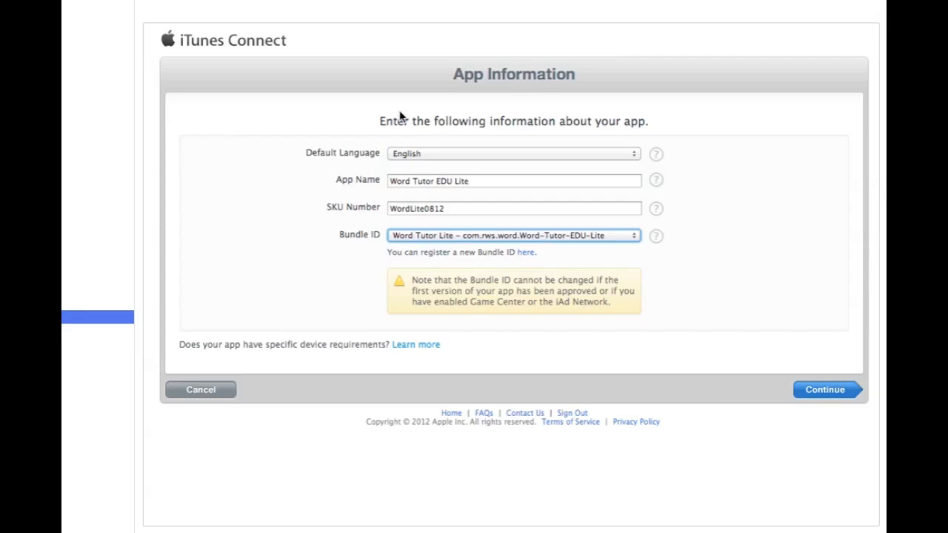
pyautogui.moveTo(406, 161)
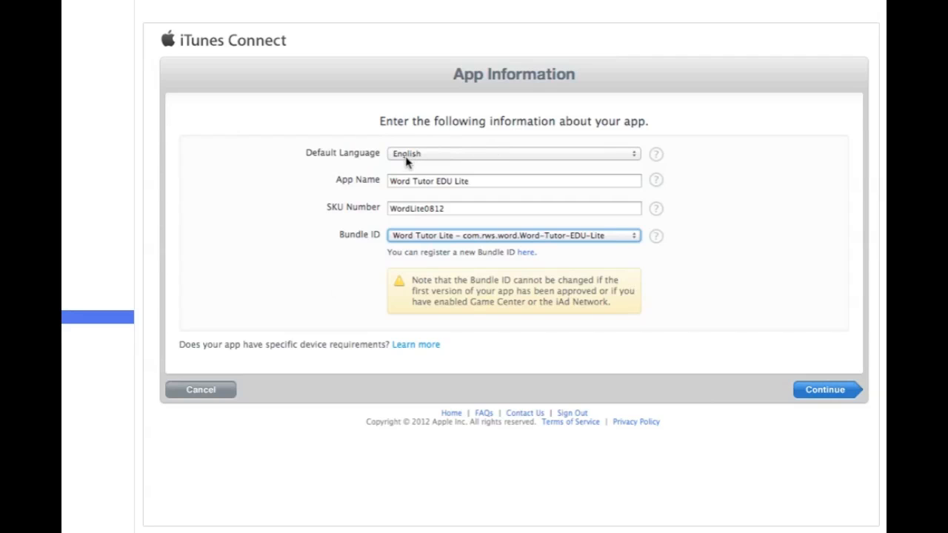
pyautogui.moveTo(443, 166)
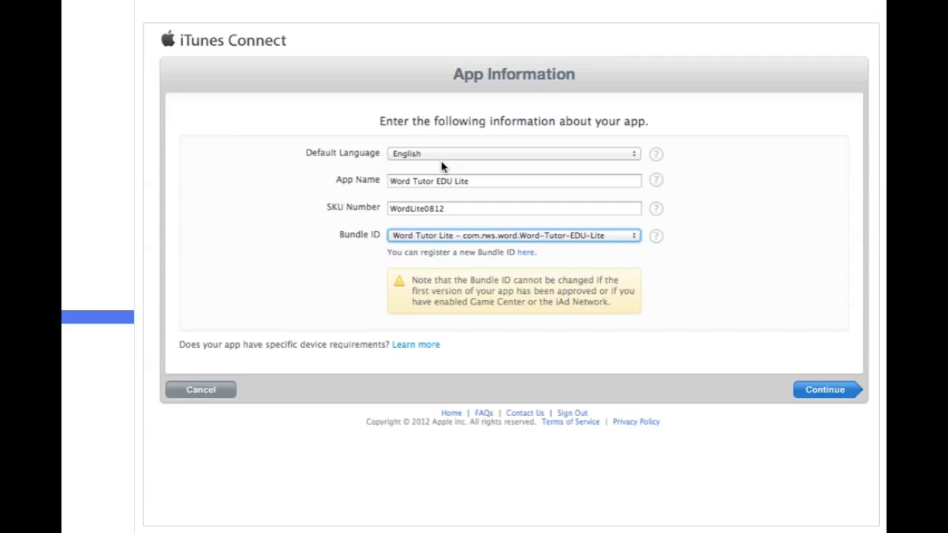
pyautogui.moveTo(480, 200)
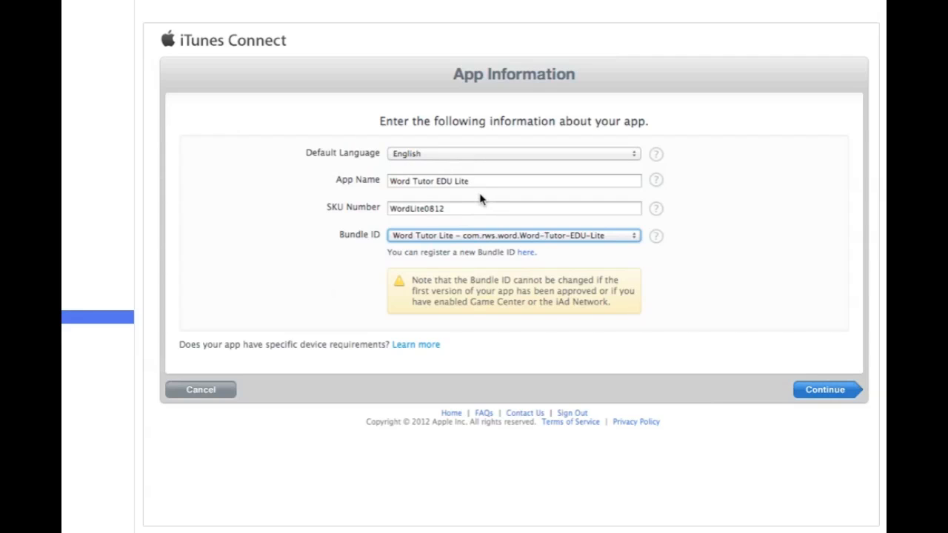
pyautogui.moveTo(462, 196)
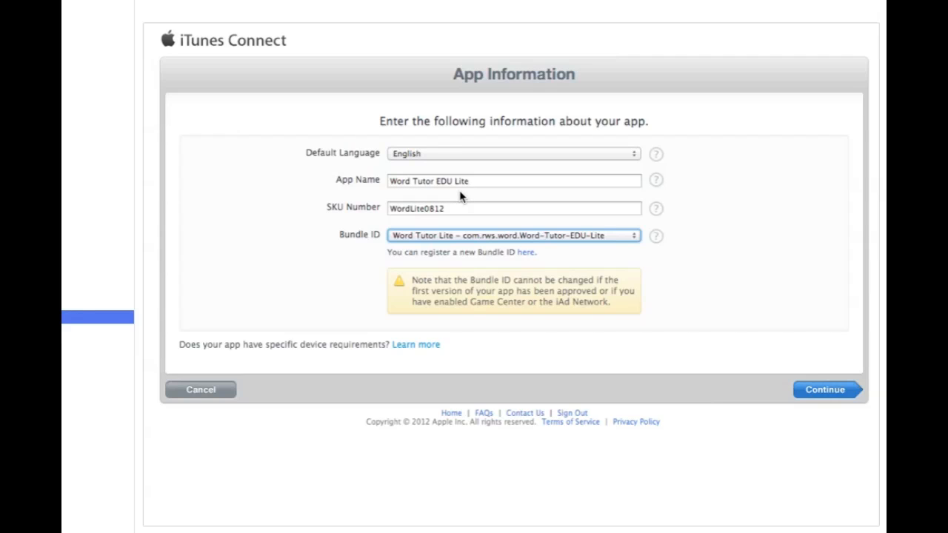
pyautogui.moveTo(343, 216)
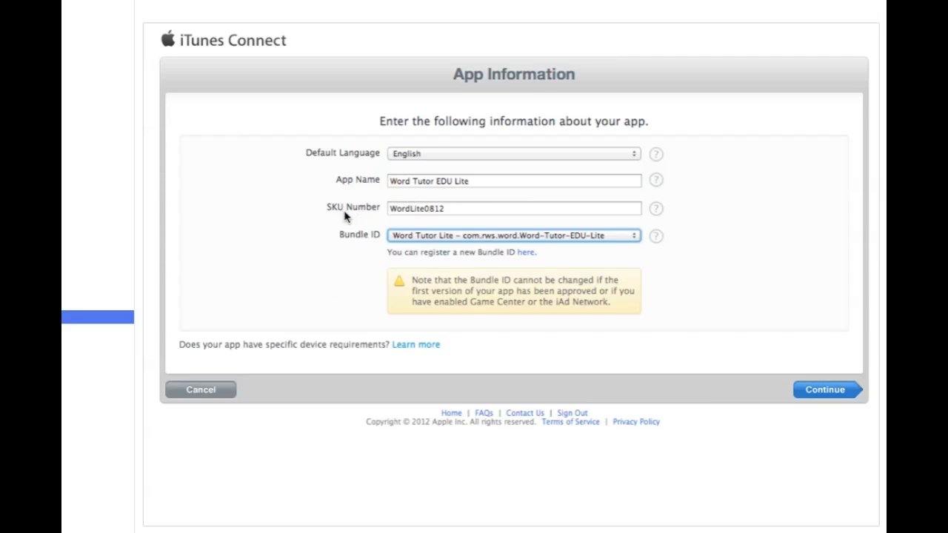
pyautogui.moveTo(362, 231)
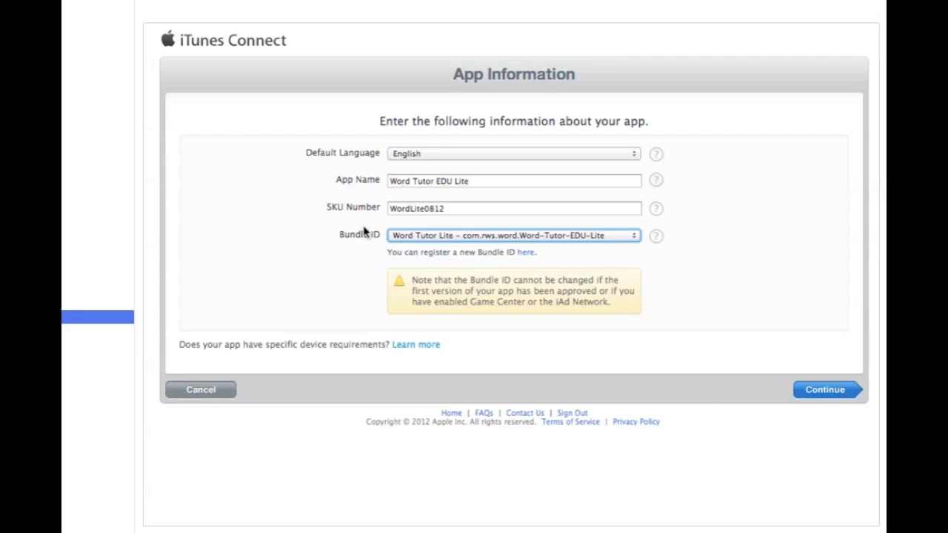
pyautogui.moveTo(498, 268)
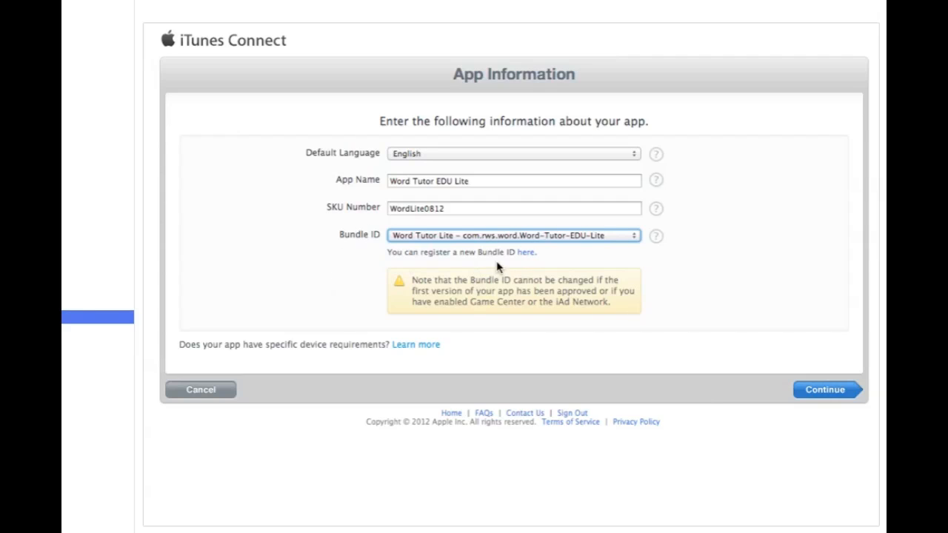
pyautogui.moveTo(613, 279)
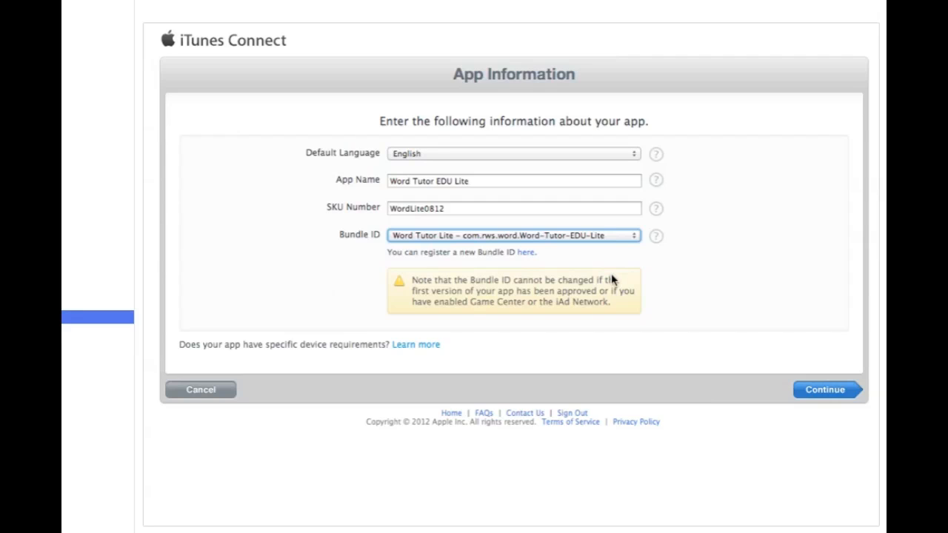
pyautogui.moveTo(400, 278)
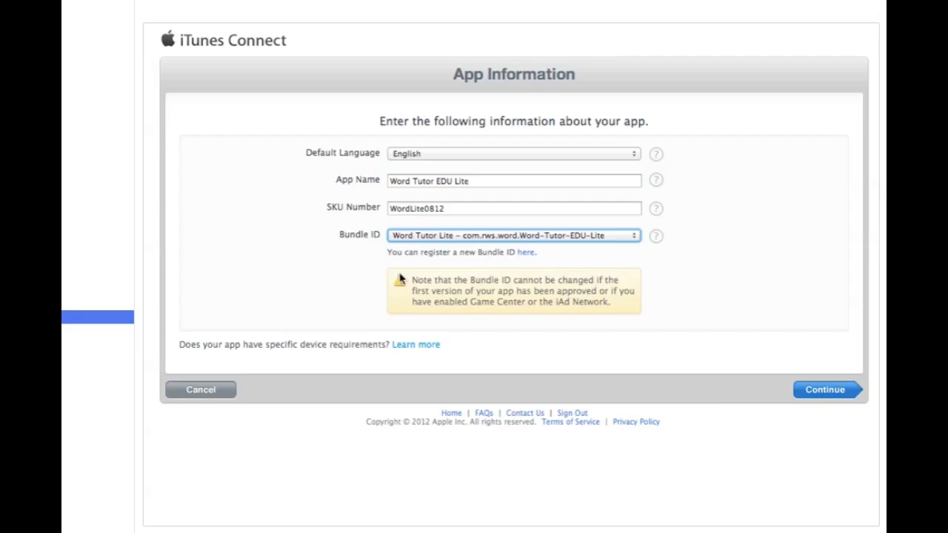
pyautogui.moveTo(359, 280)
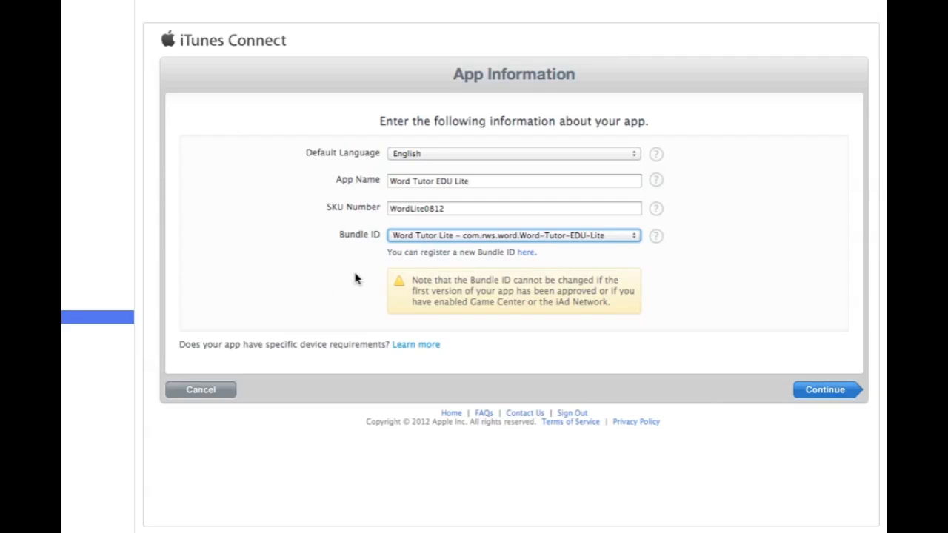
# Continue from App Information to the availability date and price tier step
pyautogui.click(824, 389)
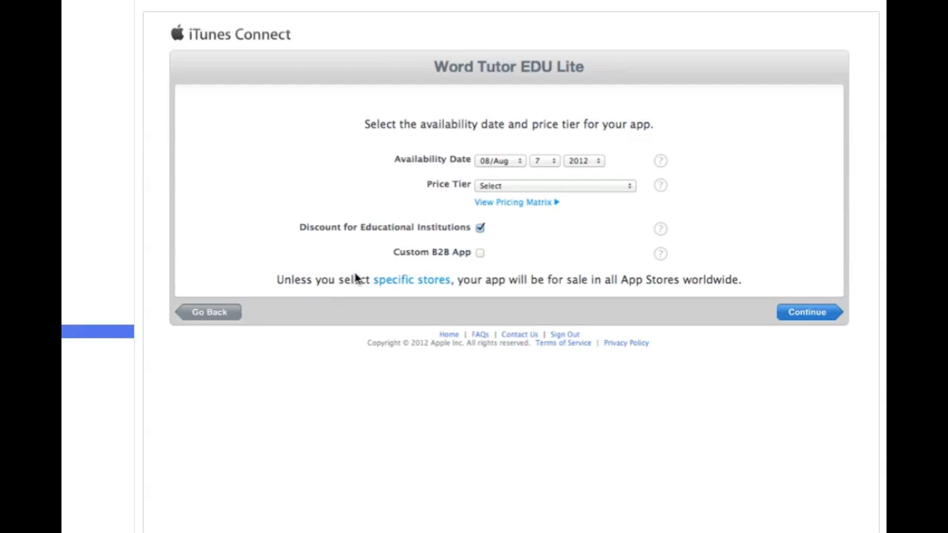
pyautogui.moveTo(507, 252)
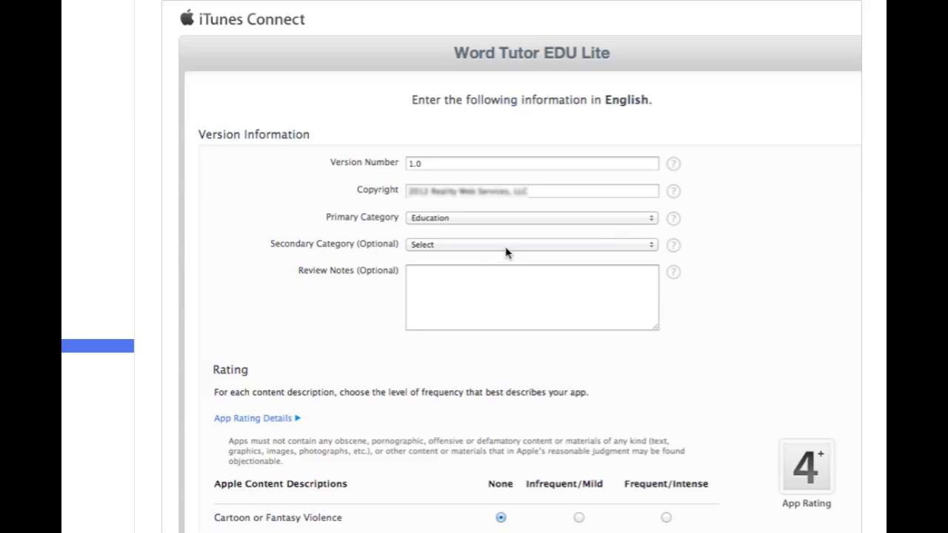
pyautogui.moveTo(362, 247)
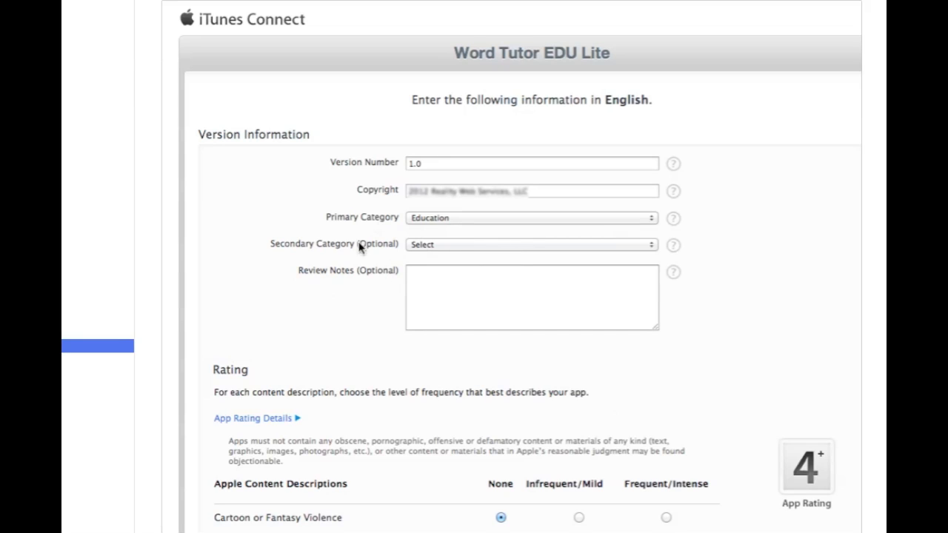
pyautogui.moveTo(465, 366)
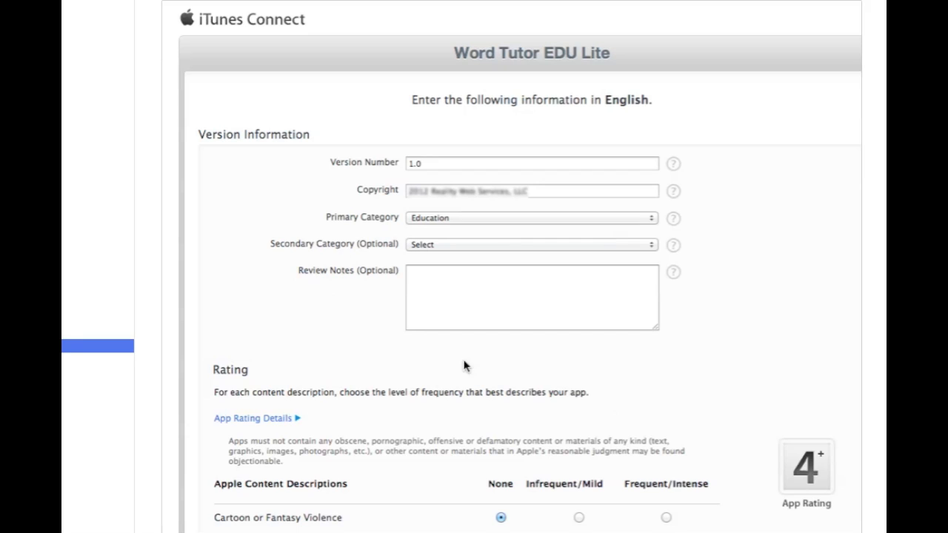
pyautogui.moveTo(596, 504)
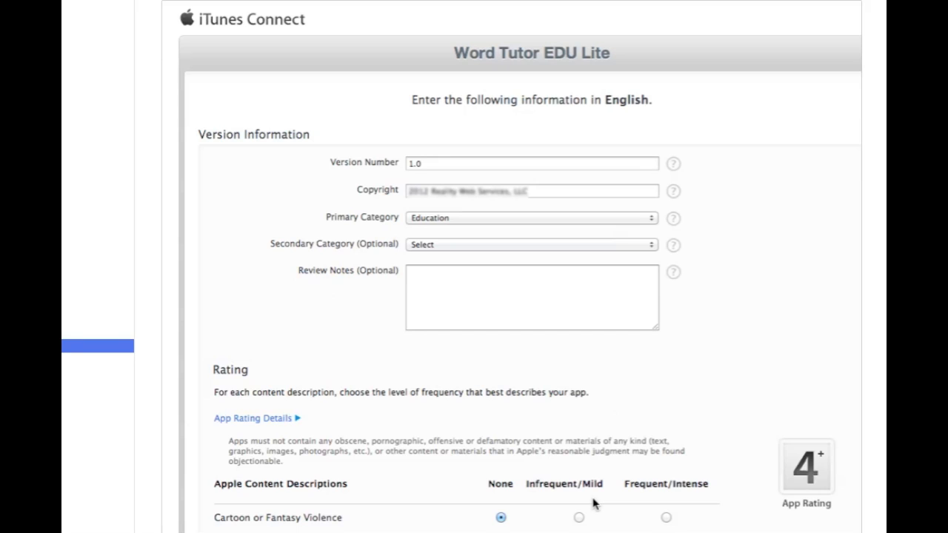
# Review the filled version details, ratings, metadata and uploaded screenshots
pyautogui.scroll(-3)
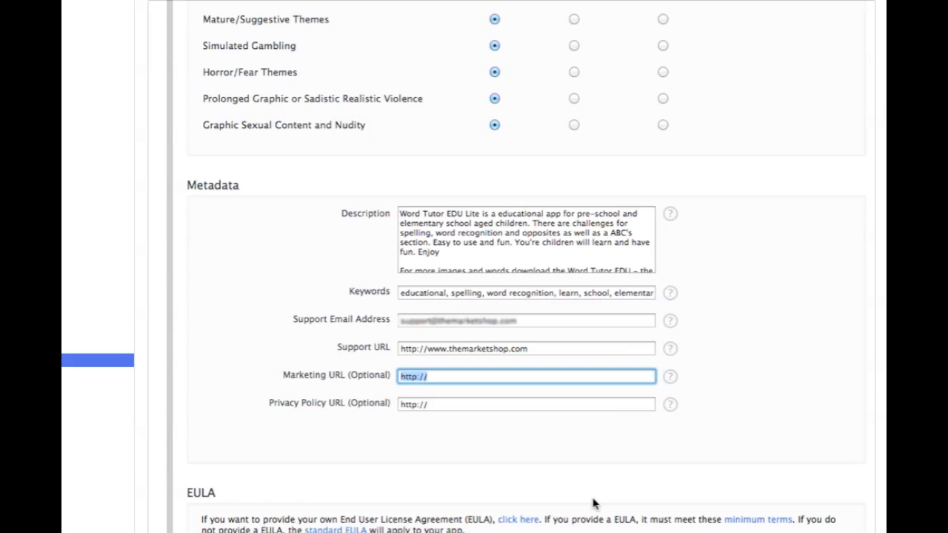
pyautogui.scroll(3)
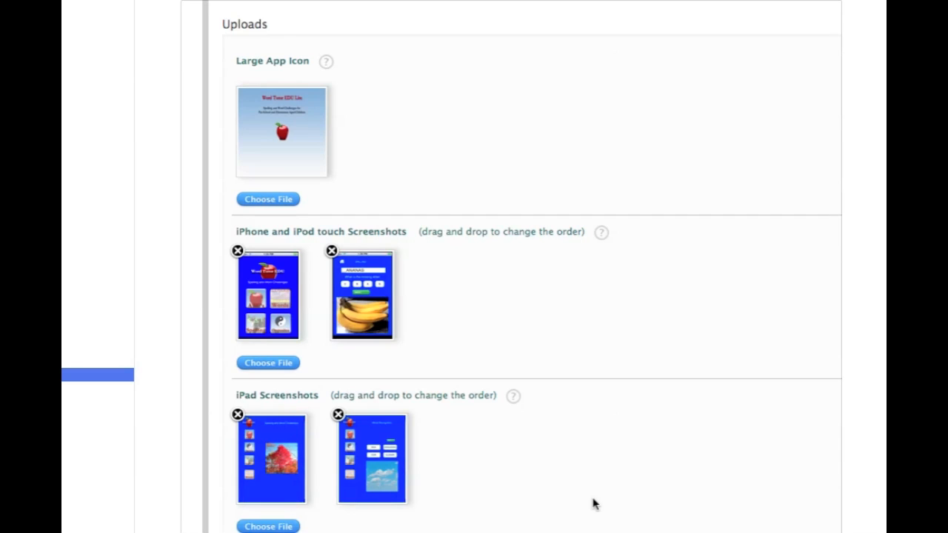
pyautogui.moveTo(348, 69)
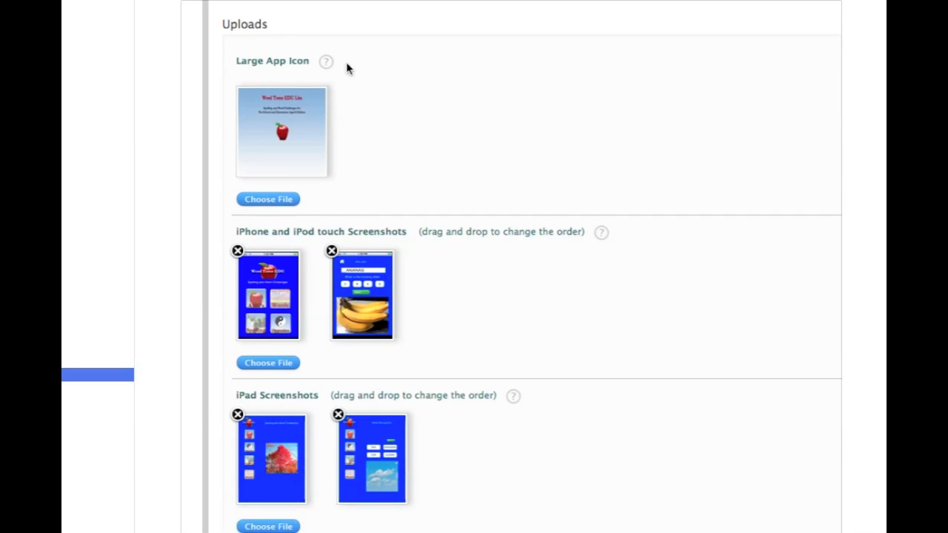
pyautogui.moveTo(377, 180)
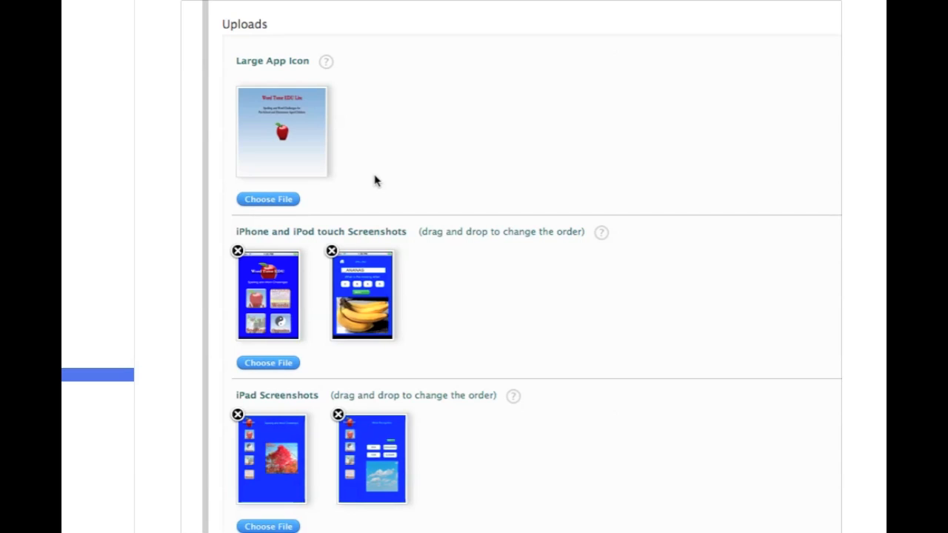
pyautogui.moveTo(353, 243)
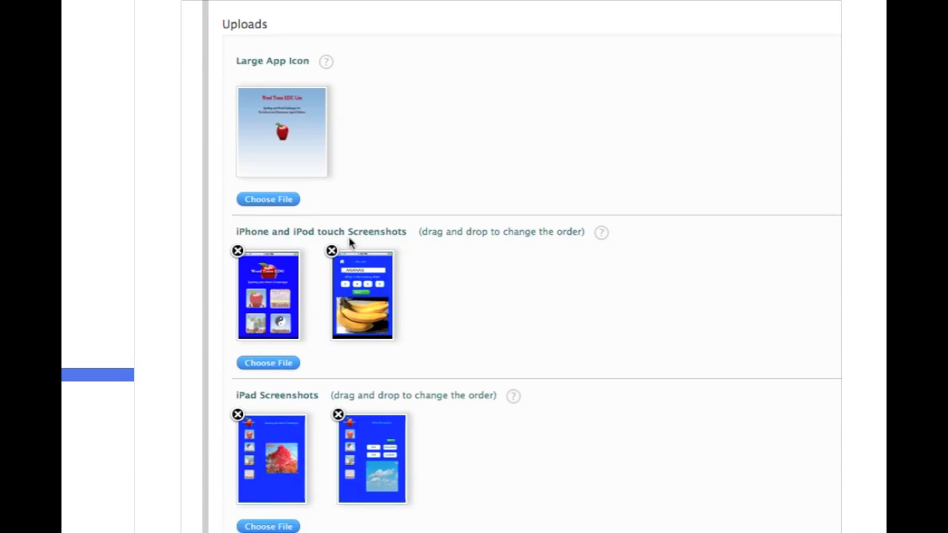
pyautogui.moveTo(490, 405)
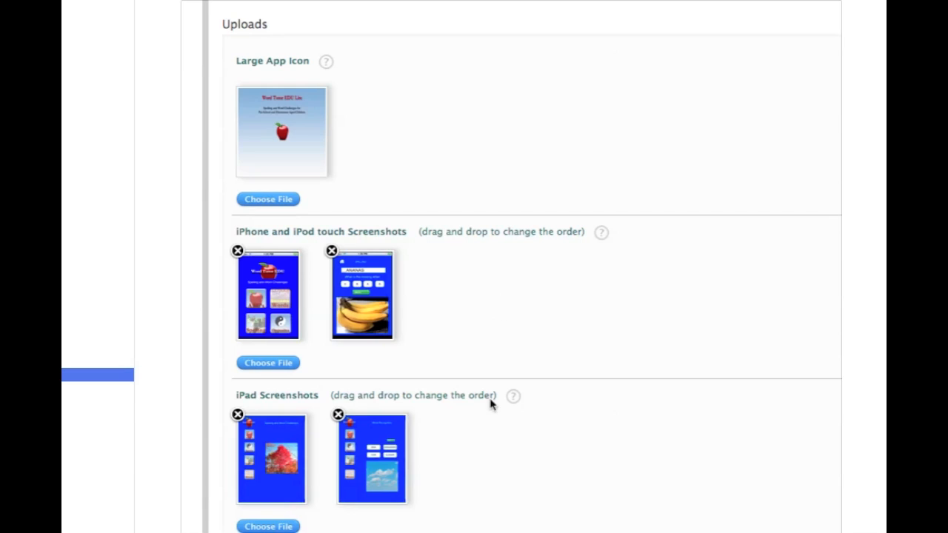
pyautogui.moveTo(477, 421)
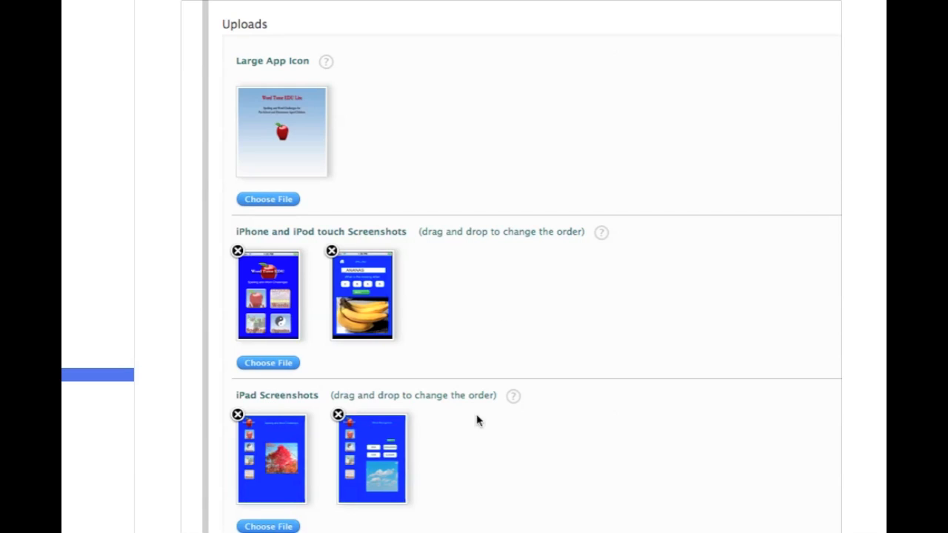
pyautogui.moveTo(516, 405)
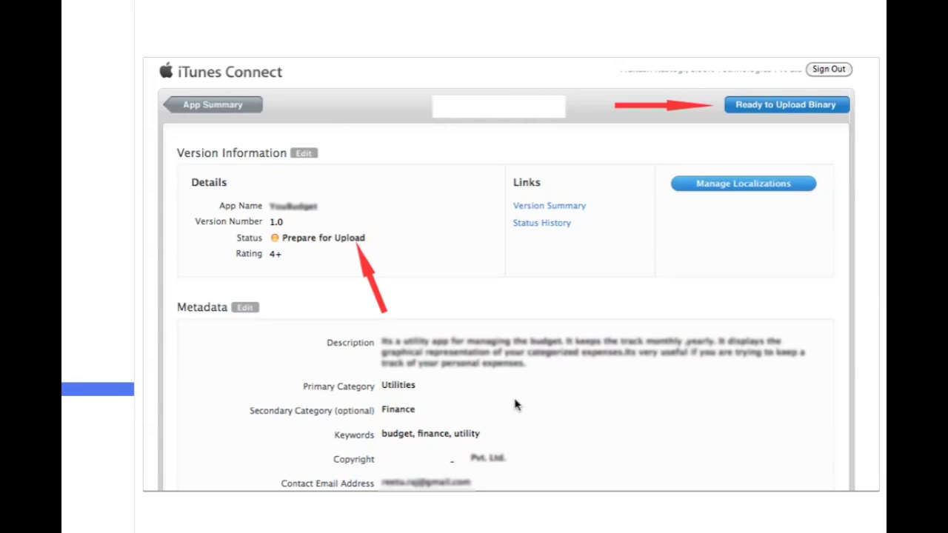
pyautogui.moveTo(456, 351)
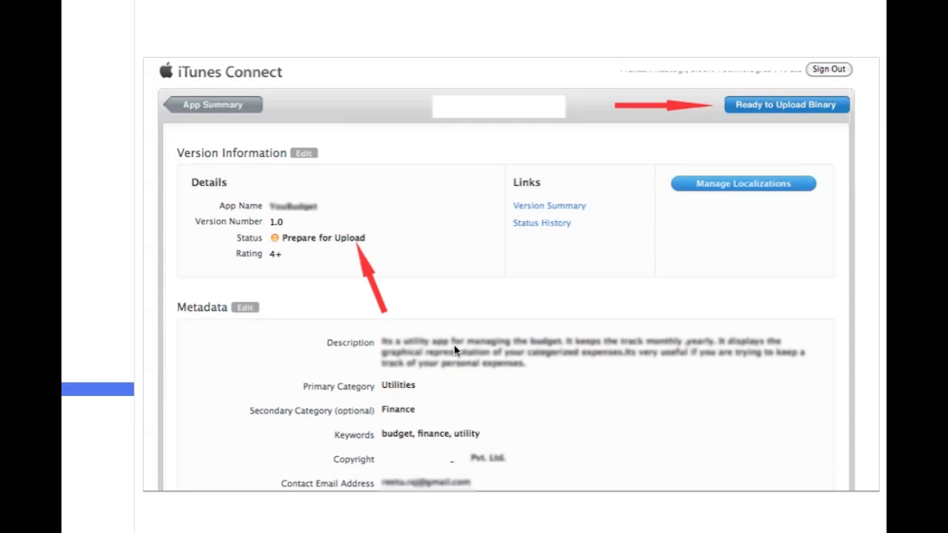
pyautogui.moveTo(765, 122)
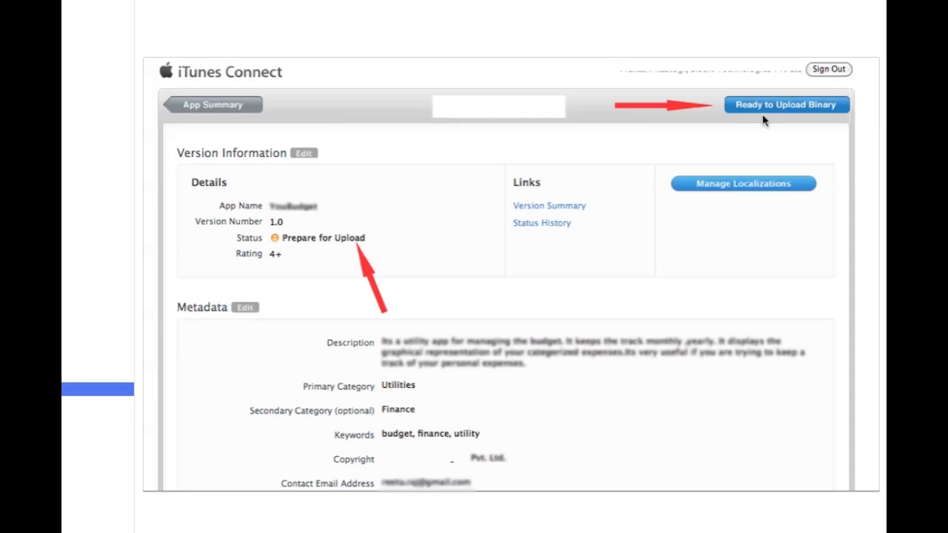
pyautogui.moveTo(772, 118)
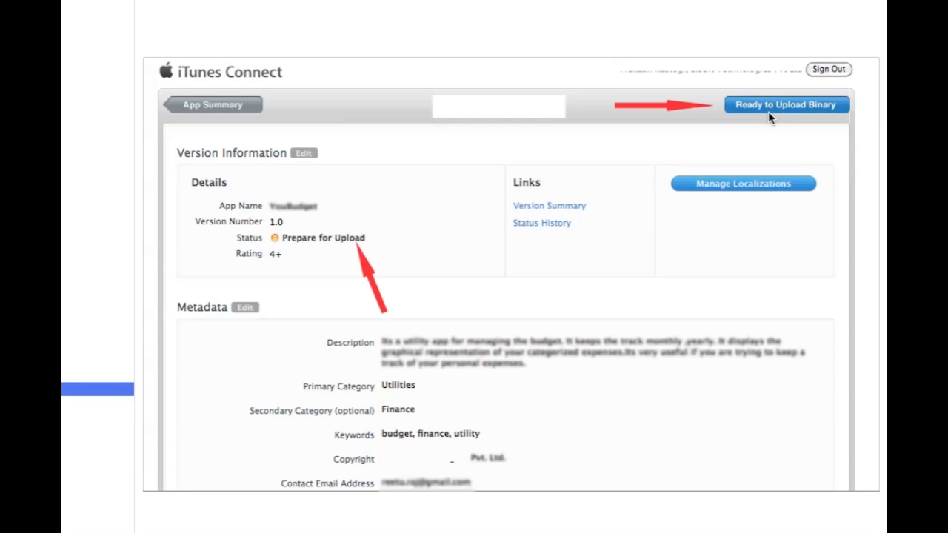
# Mark the app Ready to Upload Binary and continue past export compliance to the version summary
pyautogui.click(785, 104)
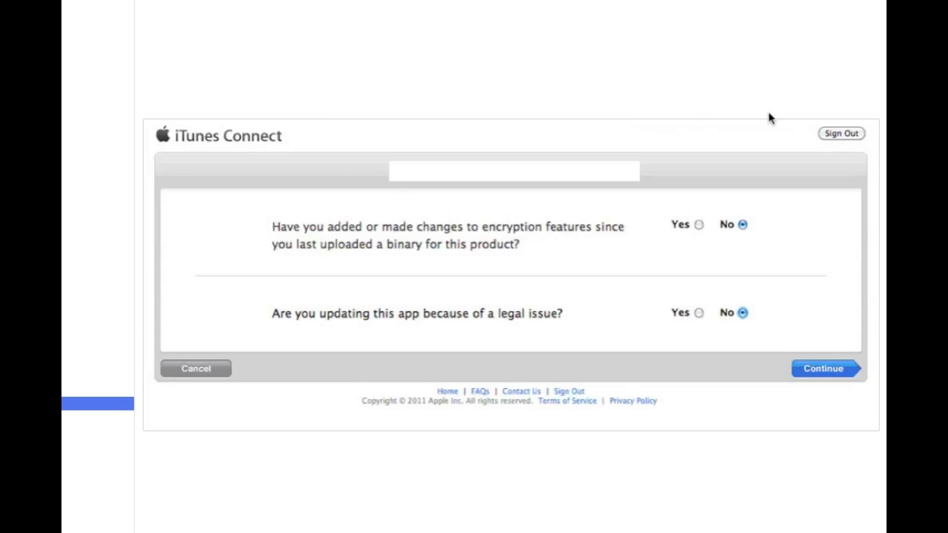
pyautogui.click(823, 367)
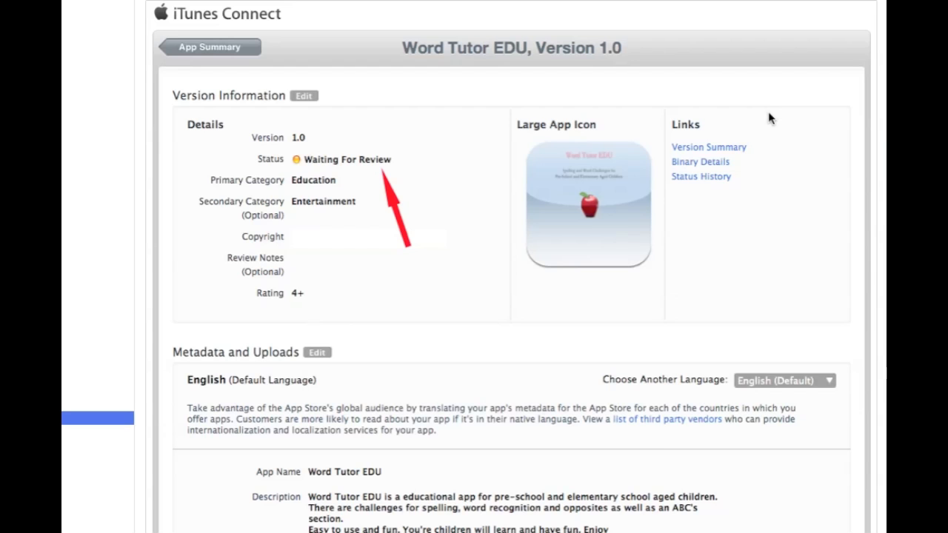
pyautogui.moveTo(391, 165)
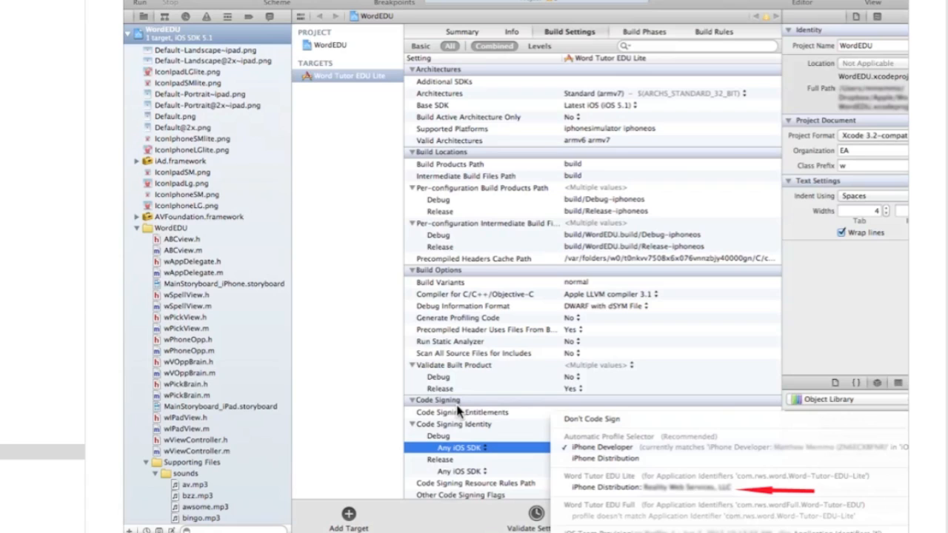
pyautogui.moveTo(445, 455)
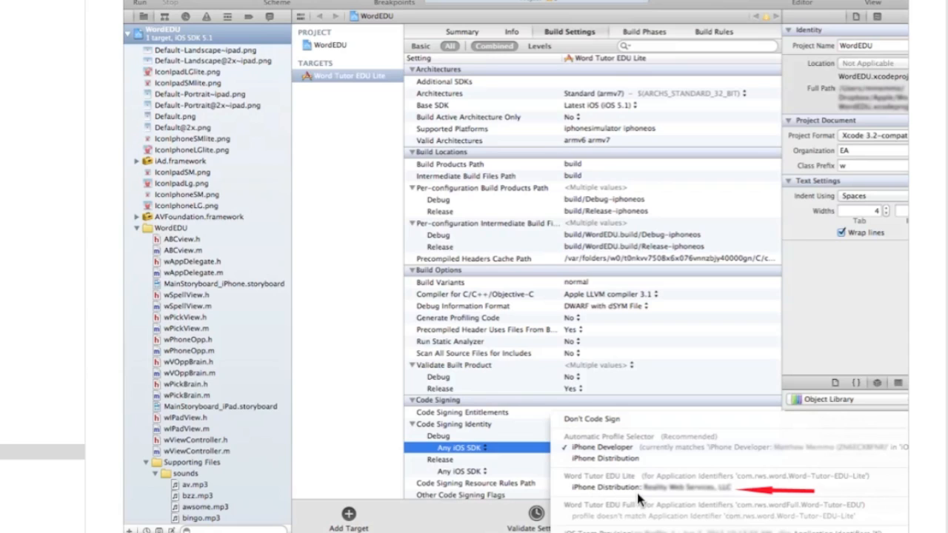
# Set the Release code signing identity to iPhone Distribution in Build Settings
pyautogui.click(326, 62)
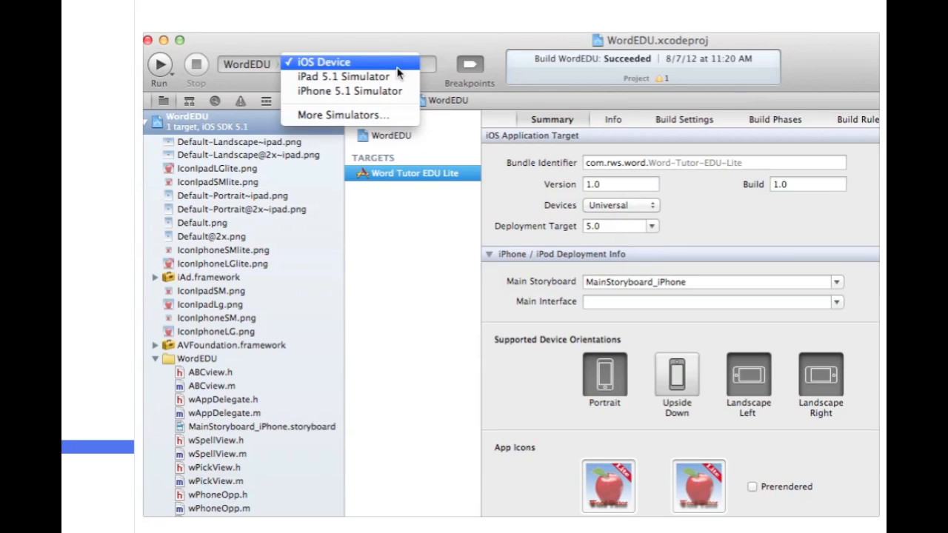
pyautogui.moveTo(377, 66)
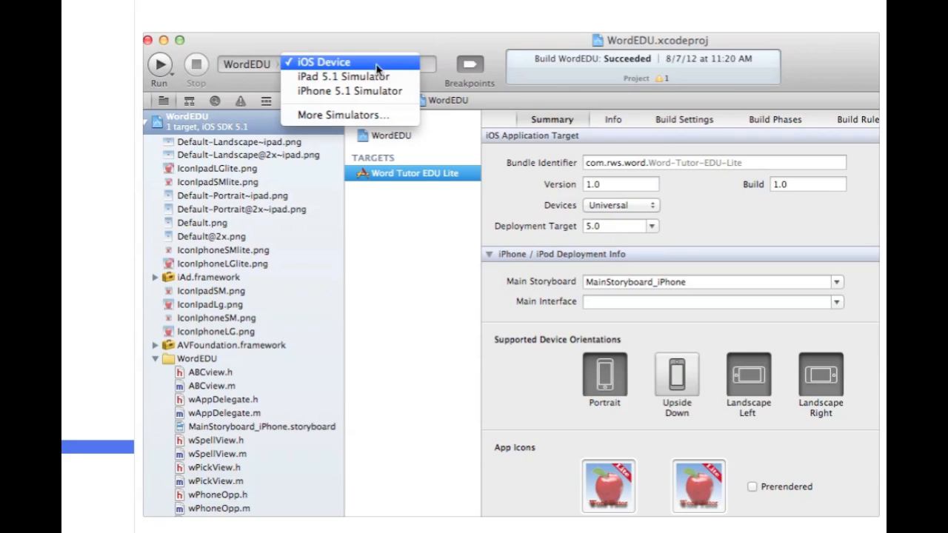
pyautogui.moveTo(421, 104)
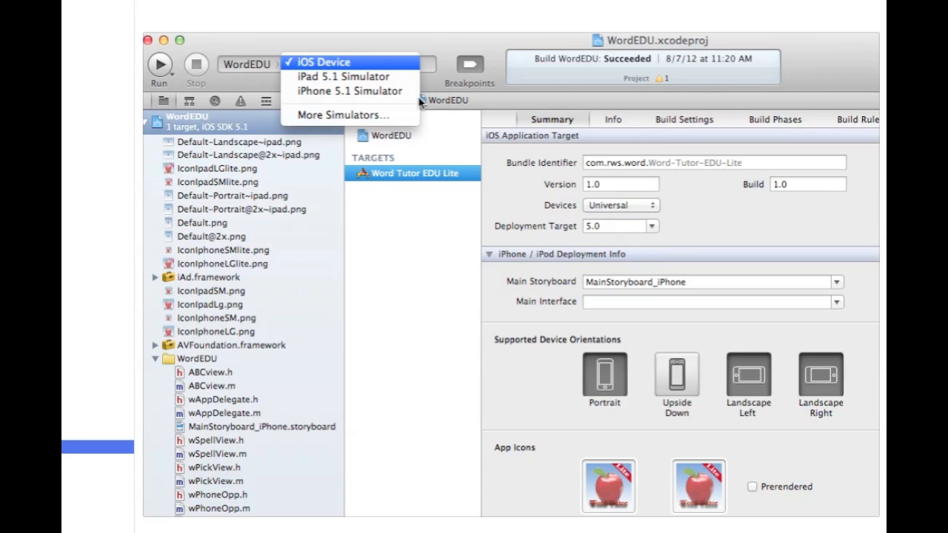
# Target a real iOS Device and create a distributable archive via Product > Archive
pyautogui.click(362, 6)
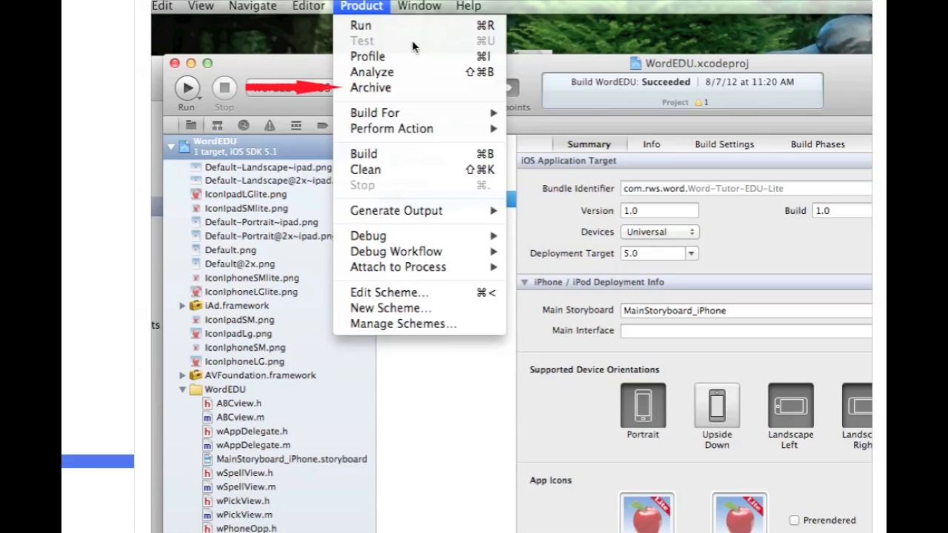
pyautogui.moveTo(363, 9)
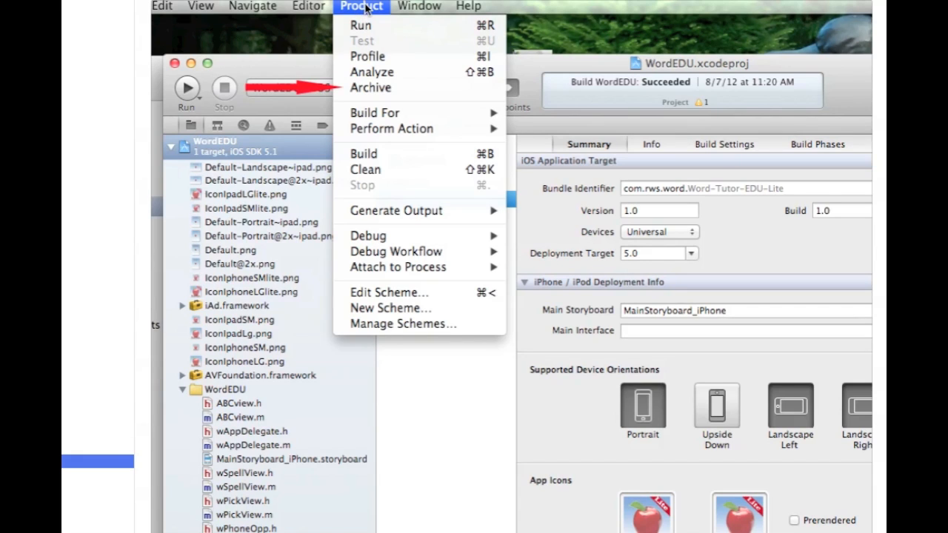
pyautogui.moveTo(364, 95)
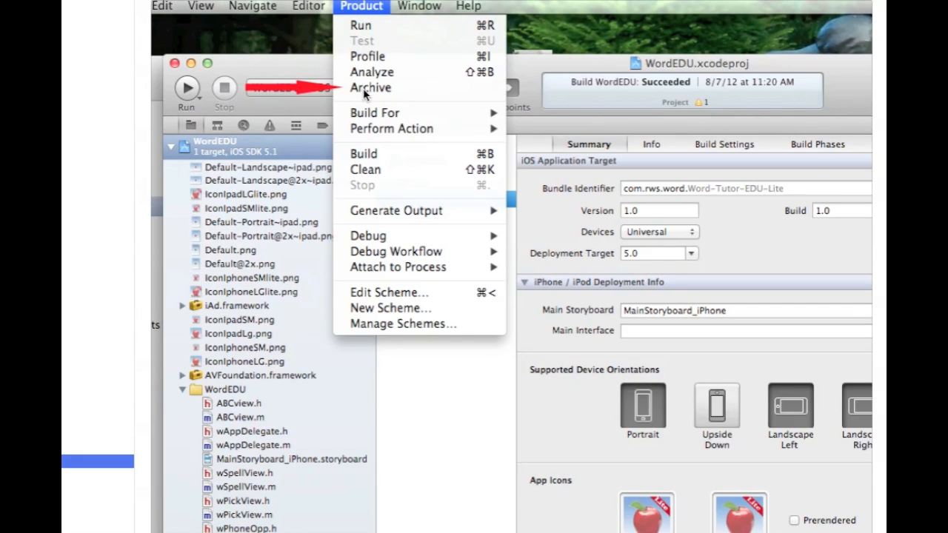
pyautogui.moveTo(397, 101)
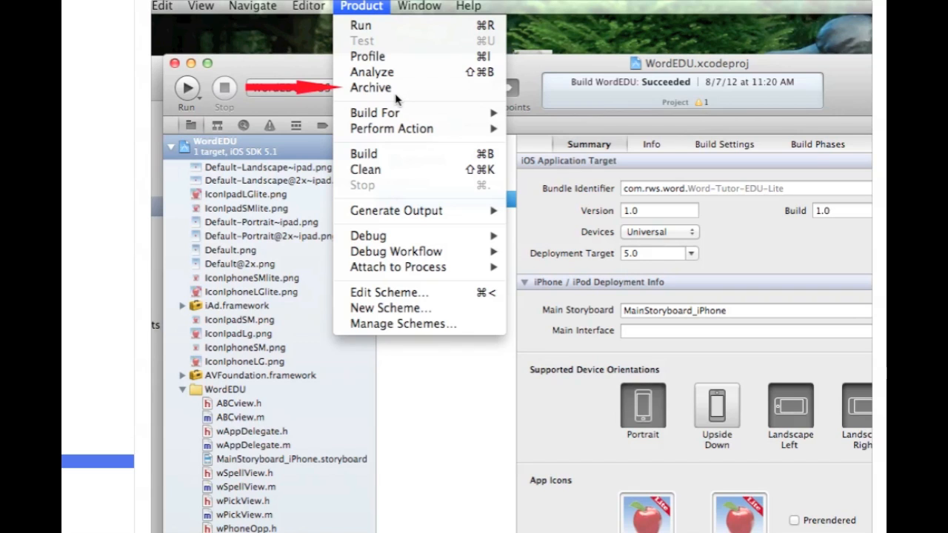
pyautogui.click(371, 88)
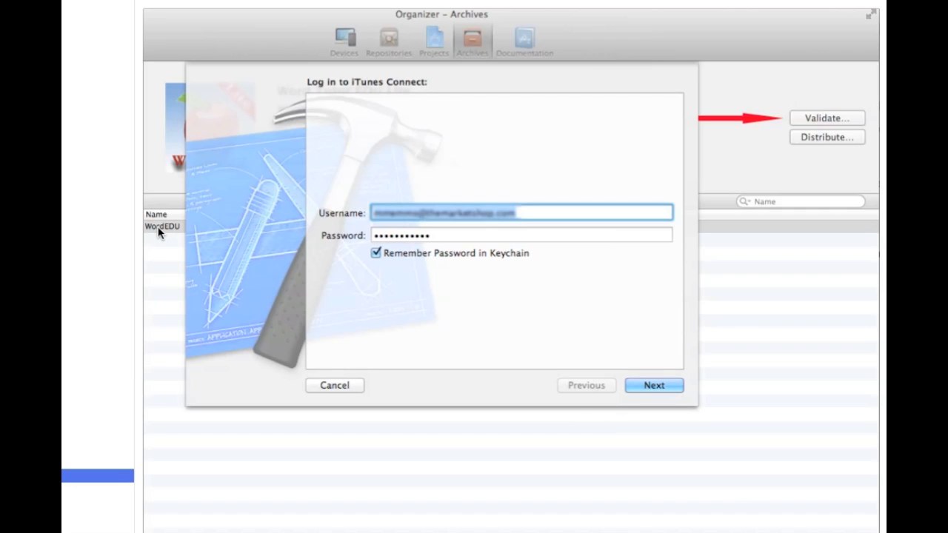
pyautogui.moveTo(823, 125)
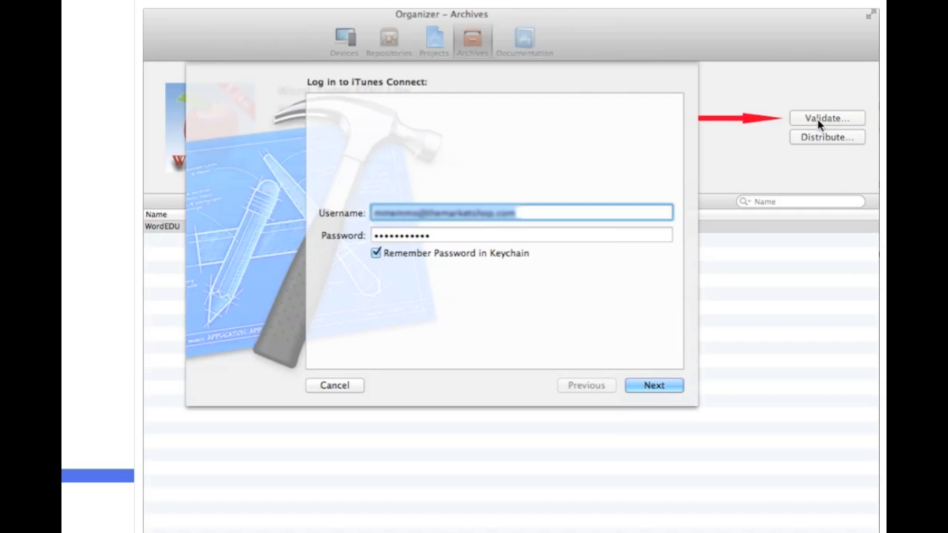
pyautogui.moveTo(359, 225)
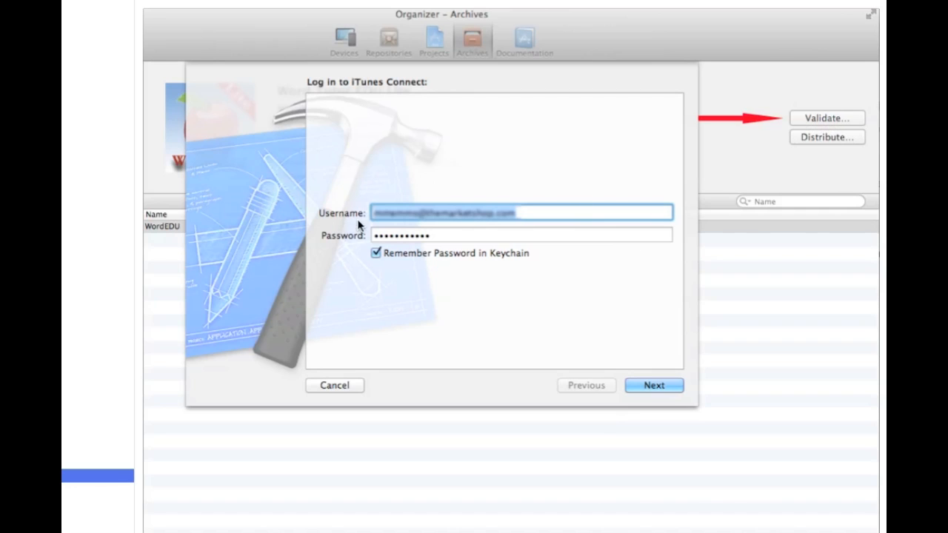
pyautogui.moveTo(459, 216)
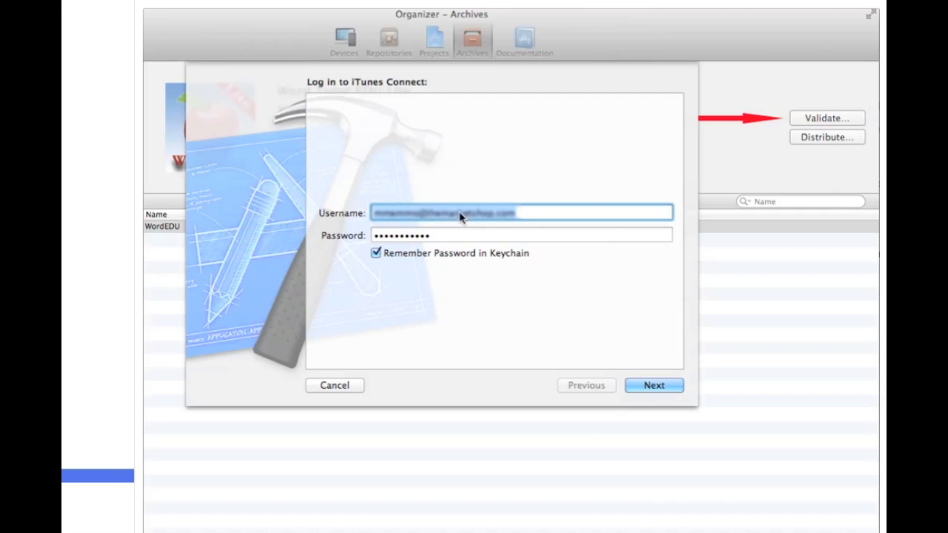
pyautogui.moveTo(487, 216)
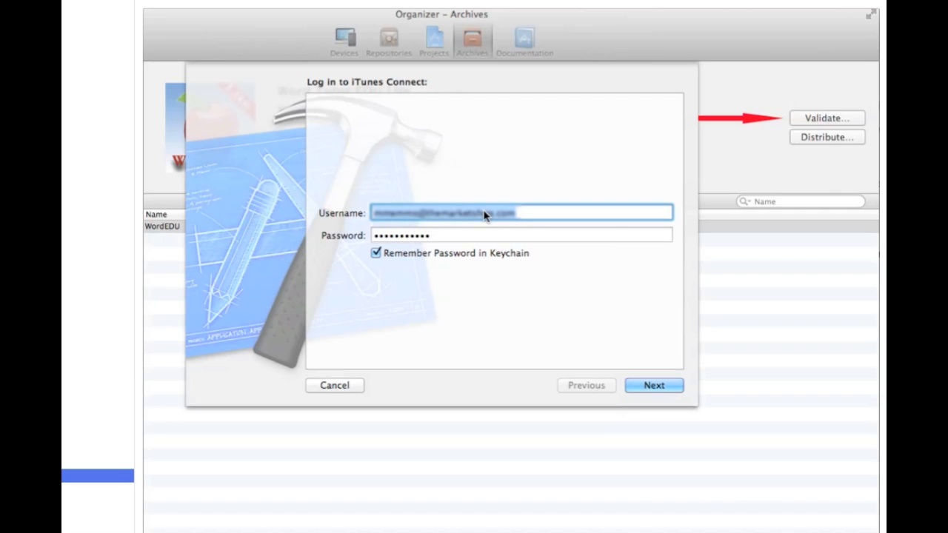
# Sign in to iTunes Connect and validate the archive with the app record and signing identity
pyautogui.click(653, 385)
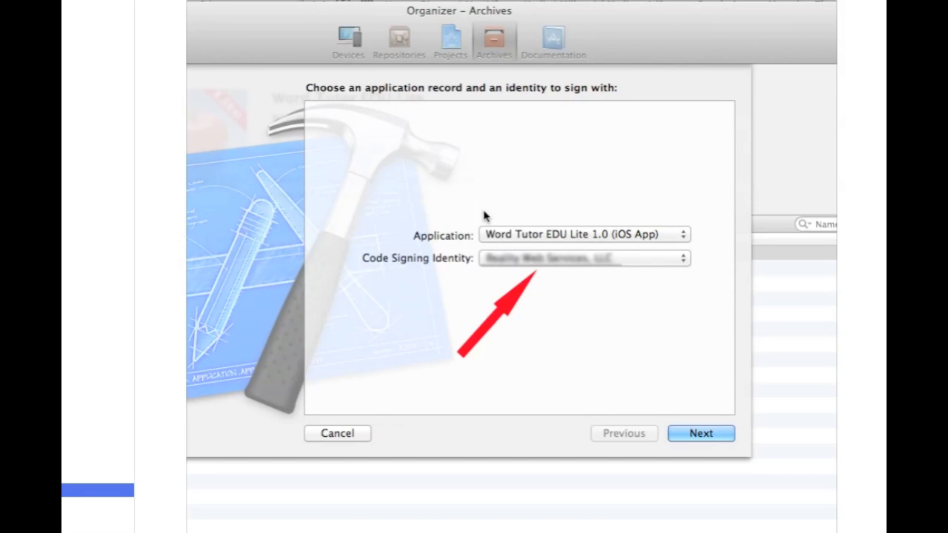
pyautogui.moveTo(536, 237)
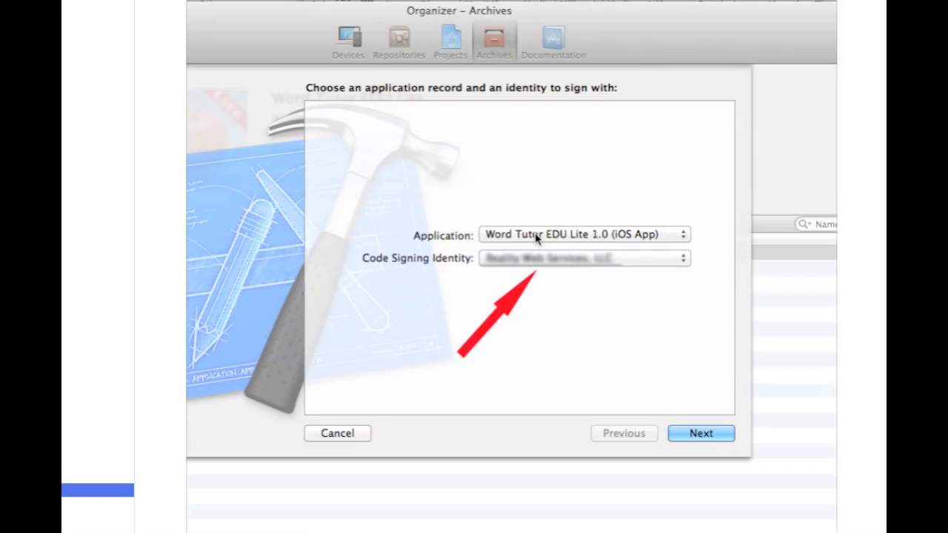
pyautogui.moveTo(481, 270)
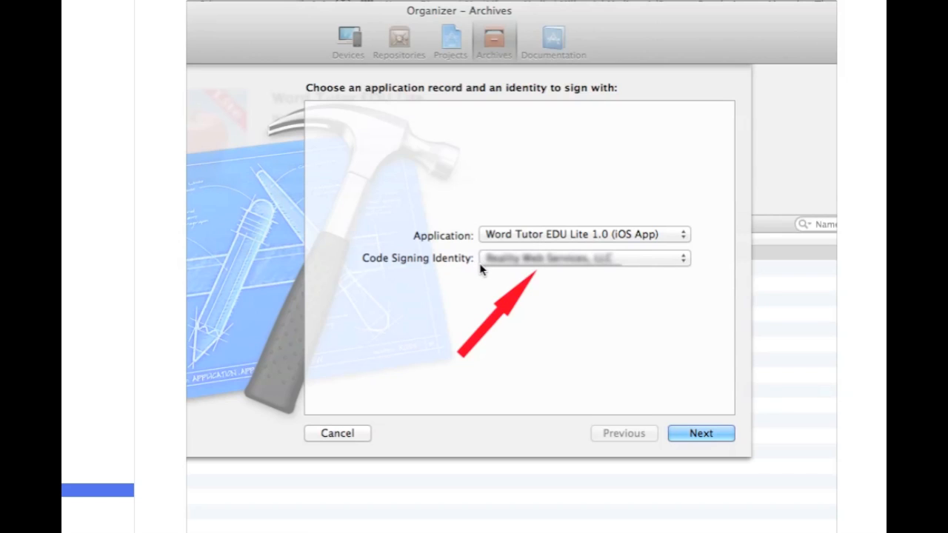
pyautogui.moveTo(513, 268)
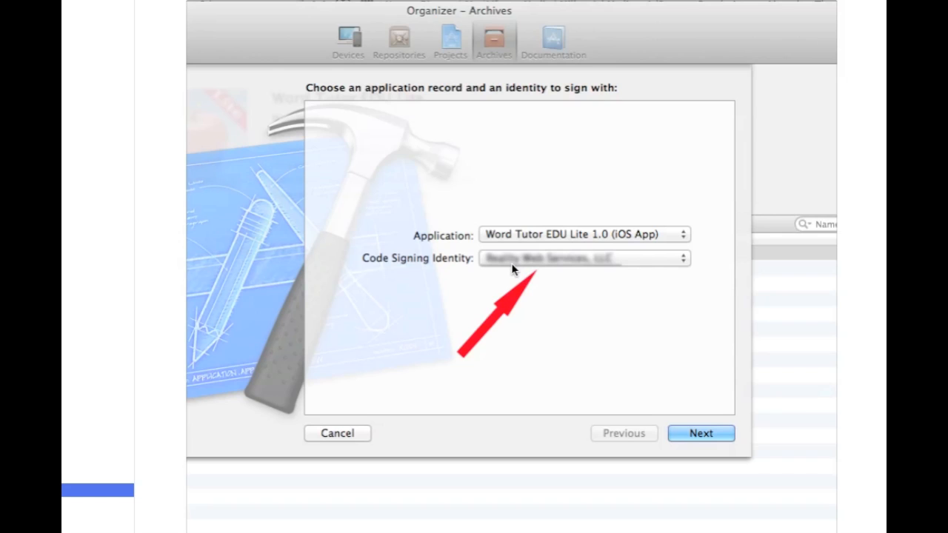
pyautogui.click(699, 433)
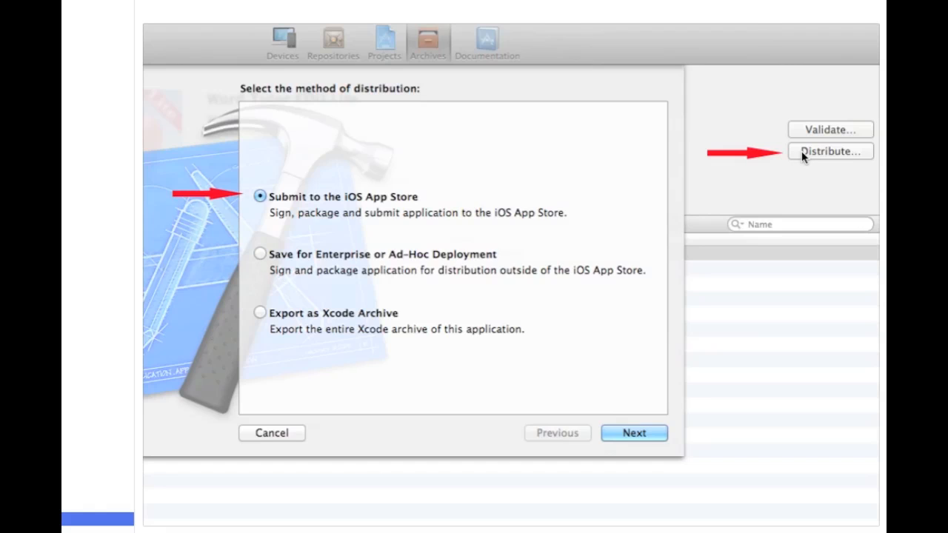
# Submit Word Tutor EDU Lite to the iOS App Store with the chosen record and identity
pyautogui.click(634, 432)
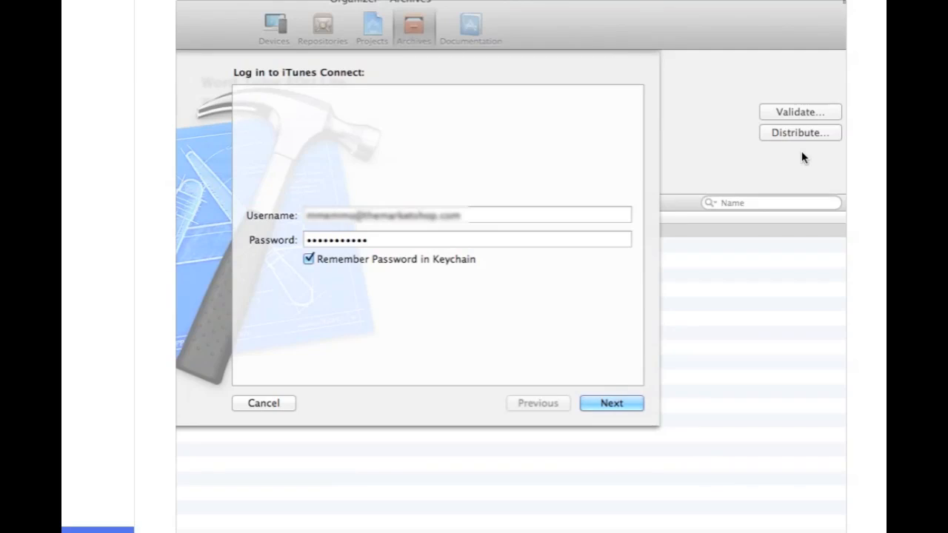
pyautogui.click(611, 403)
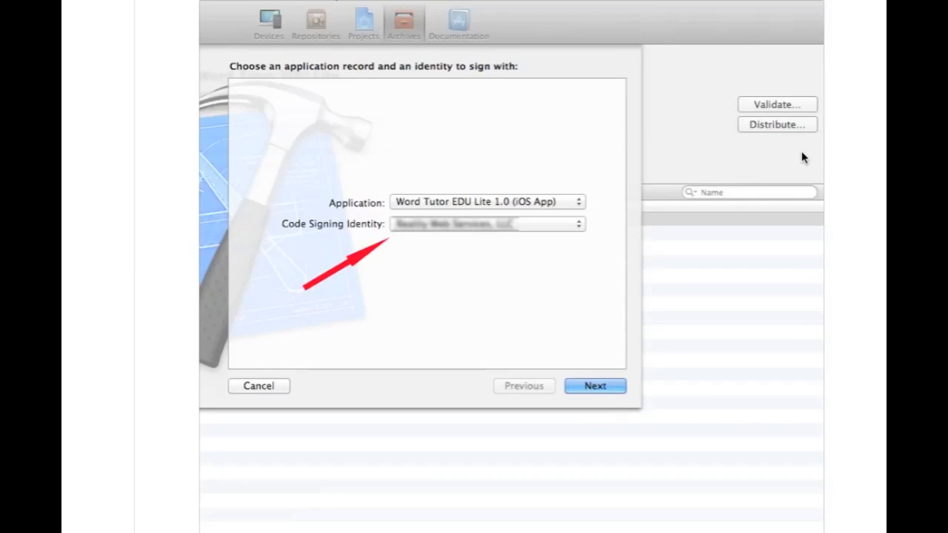
pyautogui.click(596, 385)
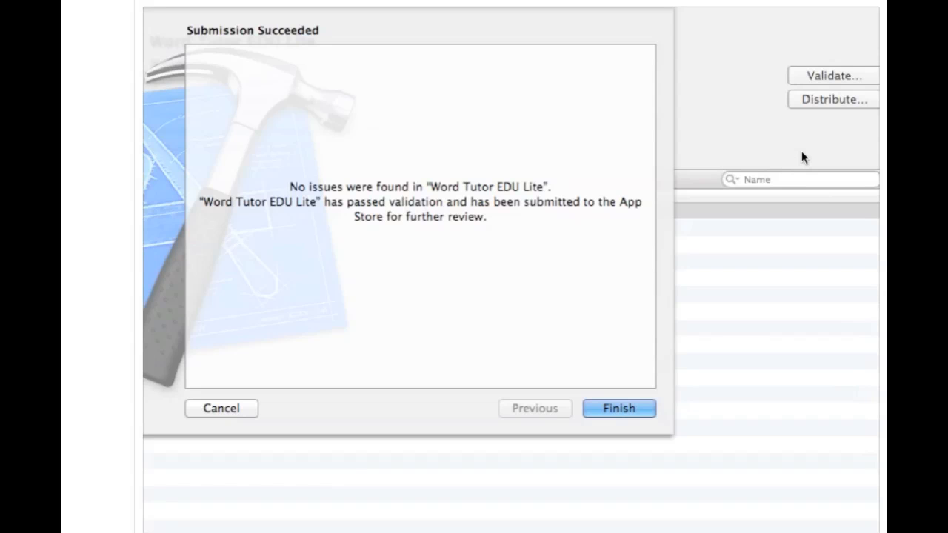